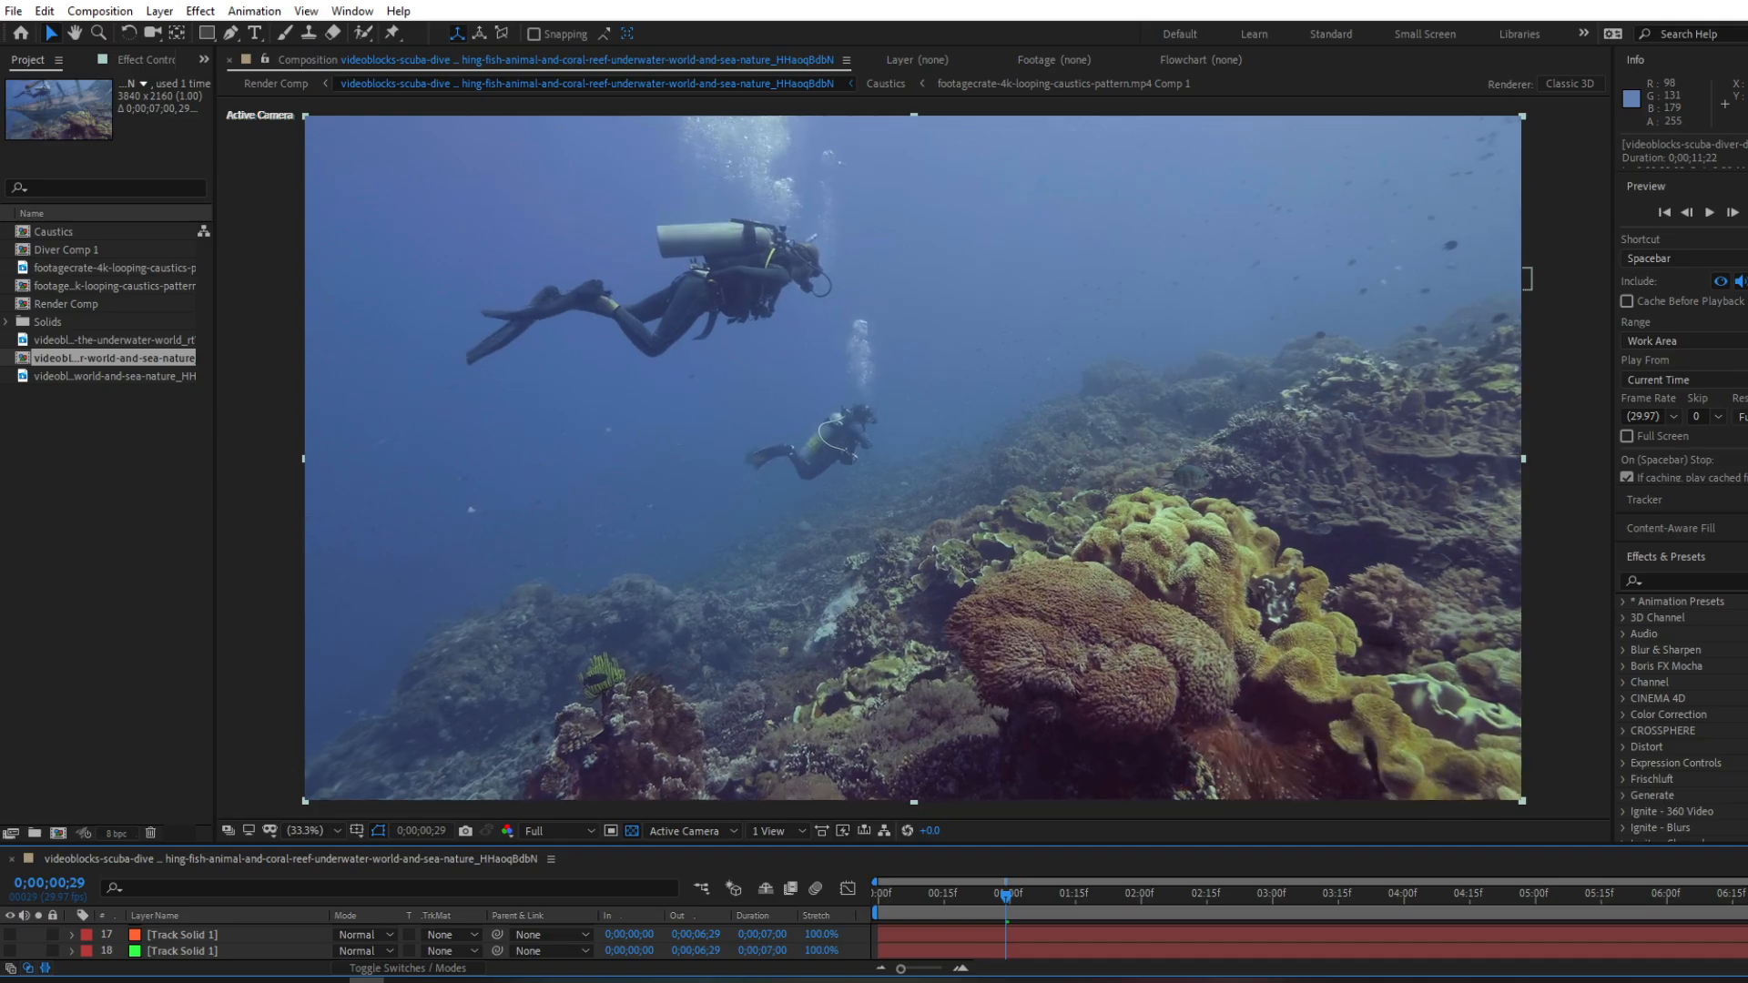
# Apply 3D Camera Tracker to the diver footage and create a camera from the solve
pyautogui.write('3d camera tracker')
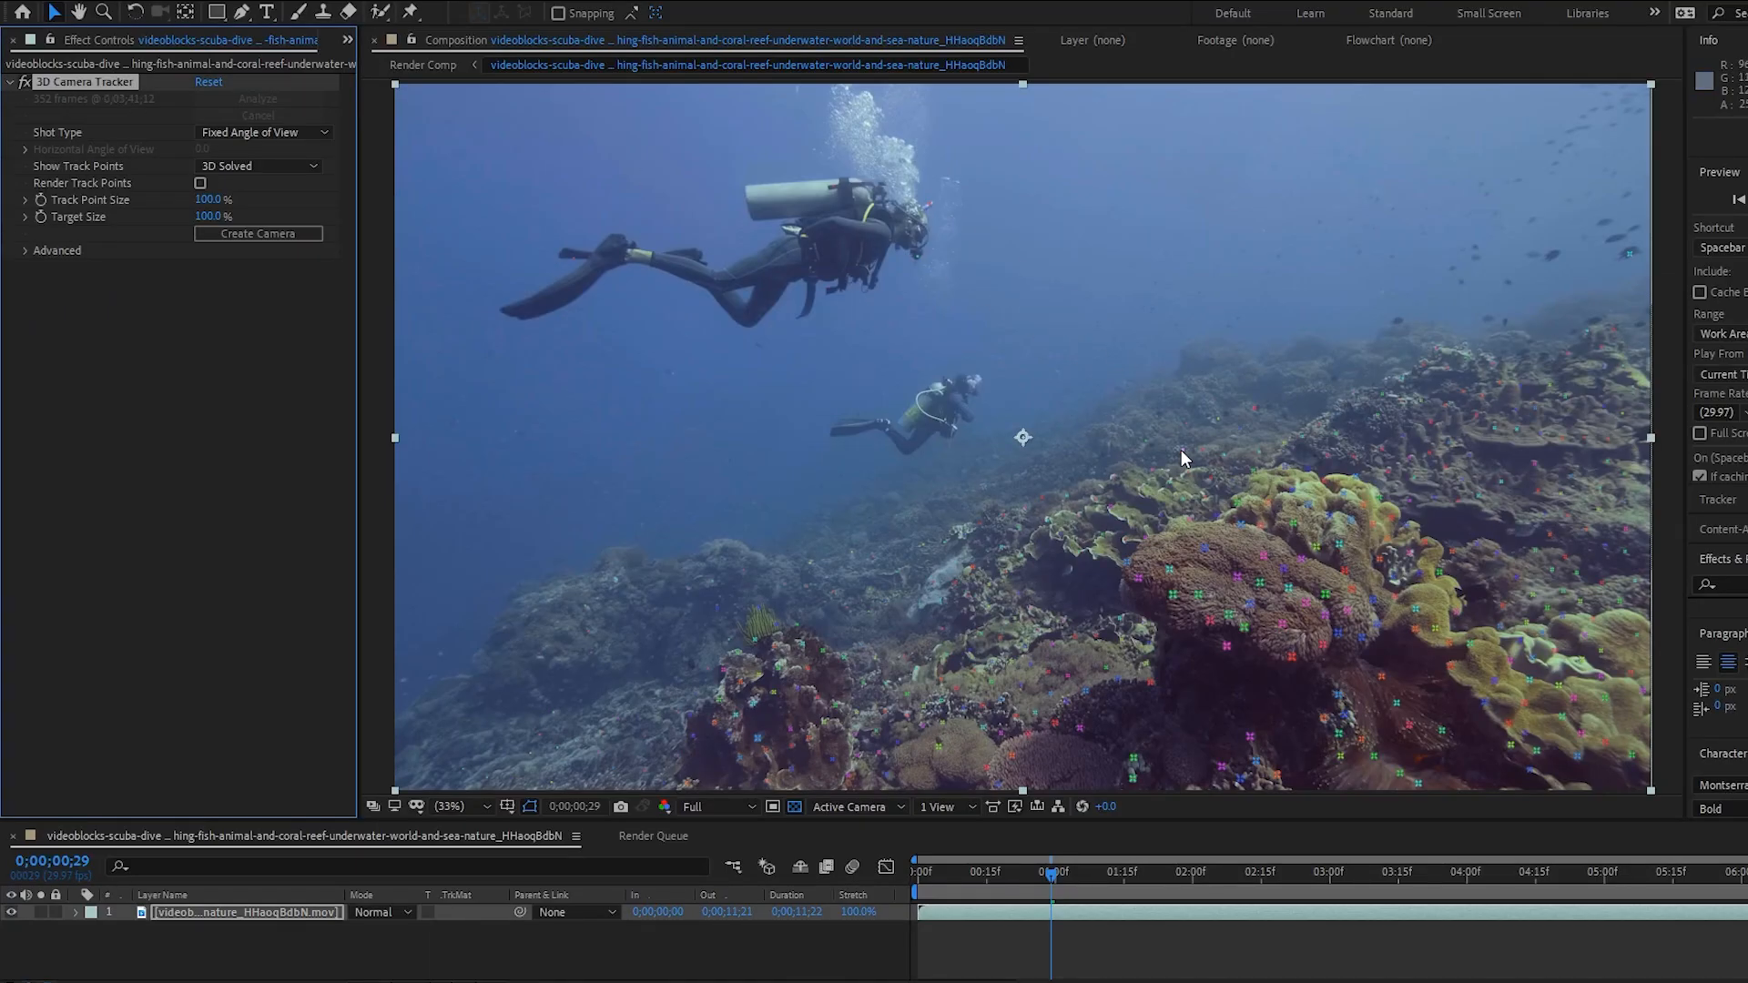
pyautogui.click(258, 234)
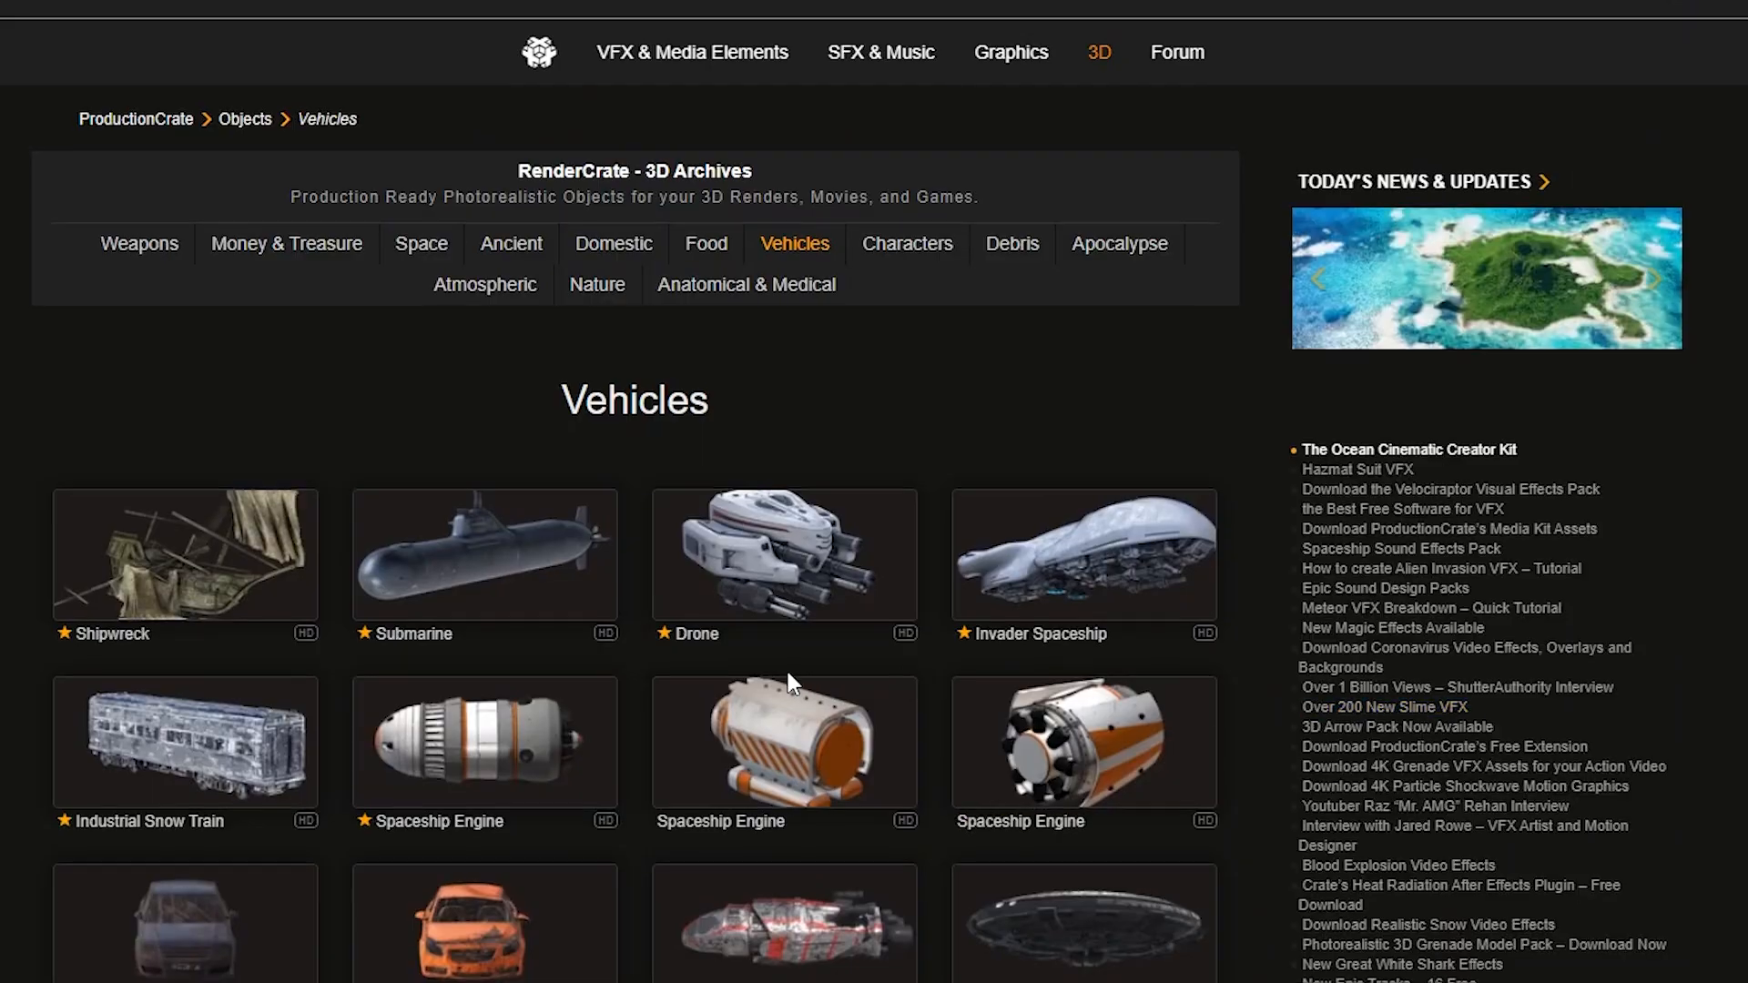
# Open the Shipwreck object in RenderCrate's Vehicles category
pyautogui.click(185, 552)
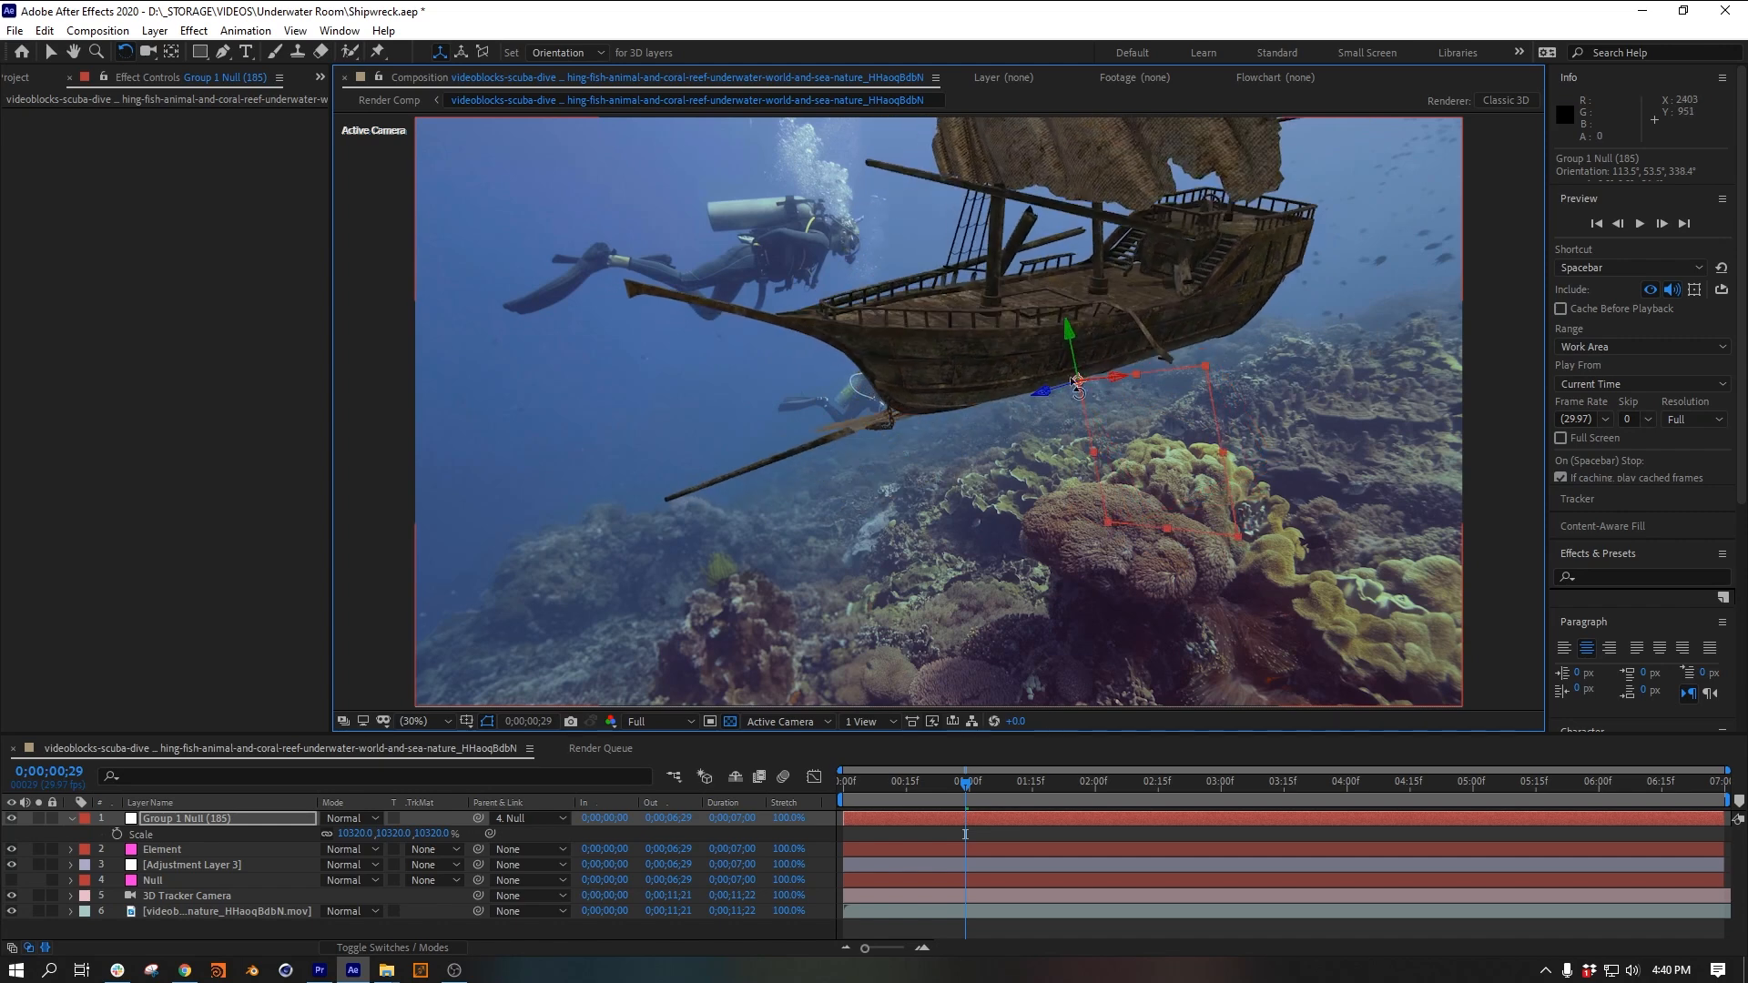
# Scale up the Group 1 Null over the reef and add an aimed parallel light
pyautogui.moveTo(1076, 379); pyautogui.dragTo(1326, 533)
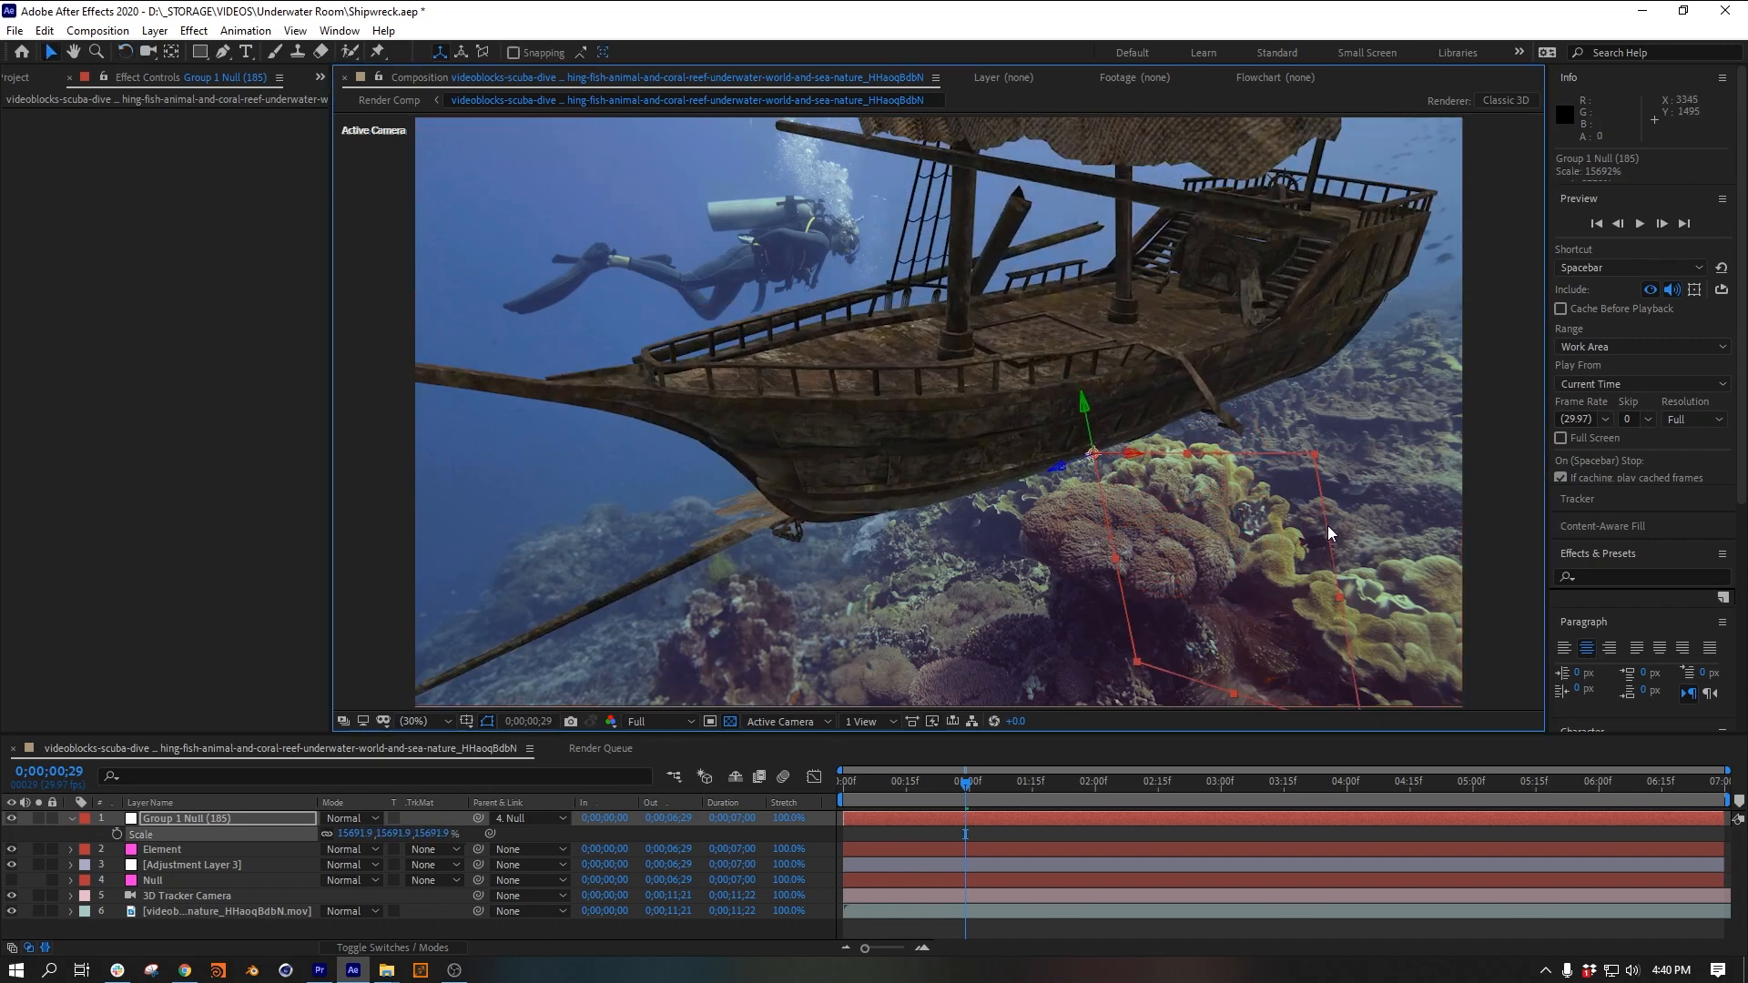
pyautogui.click(154, 30)
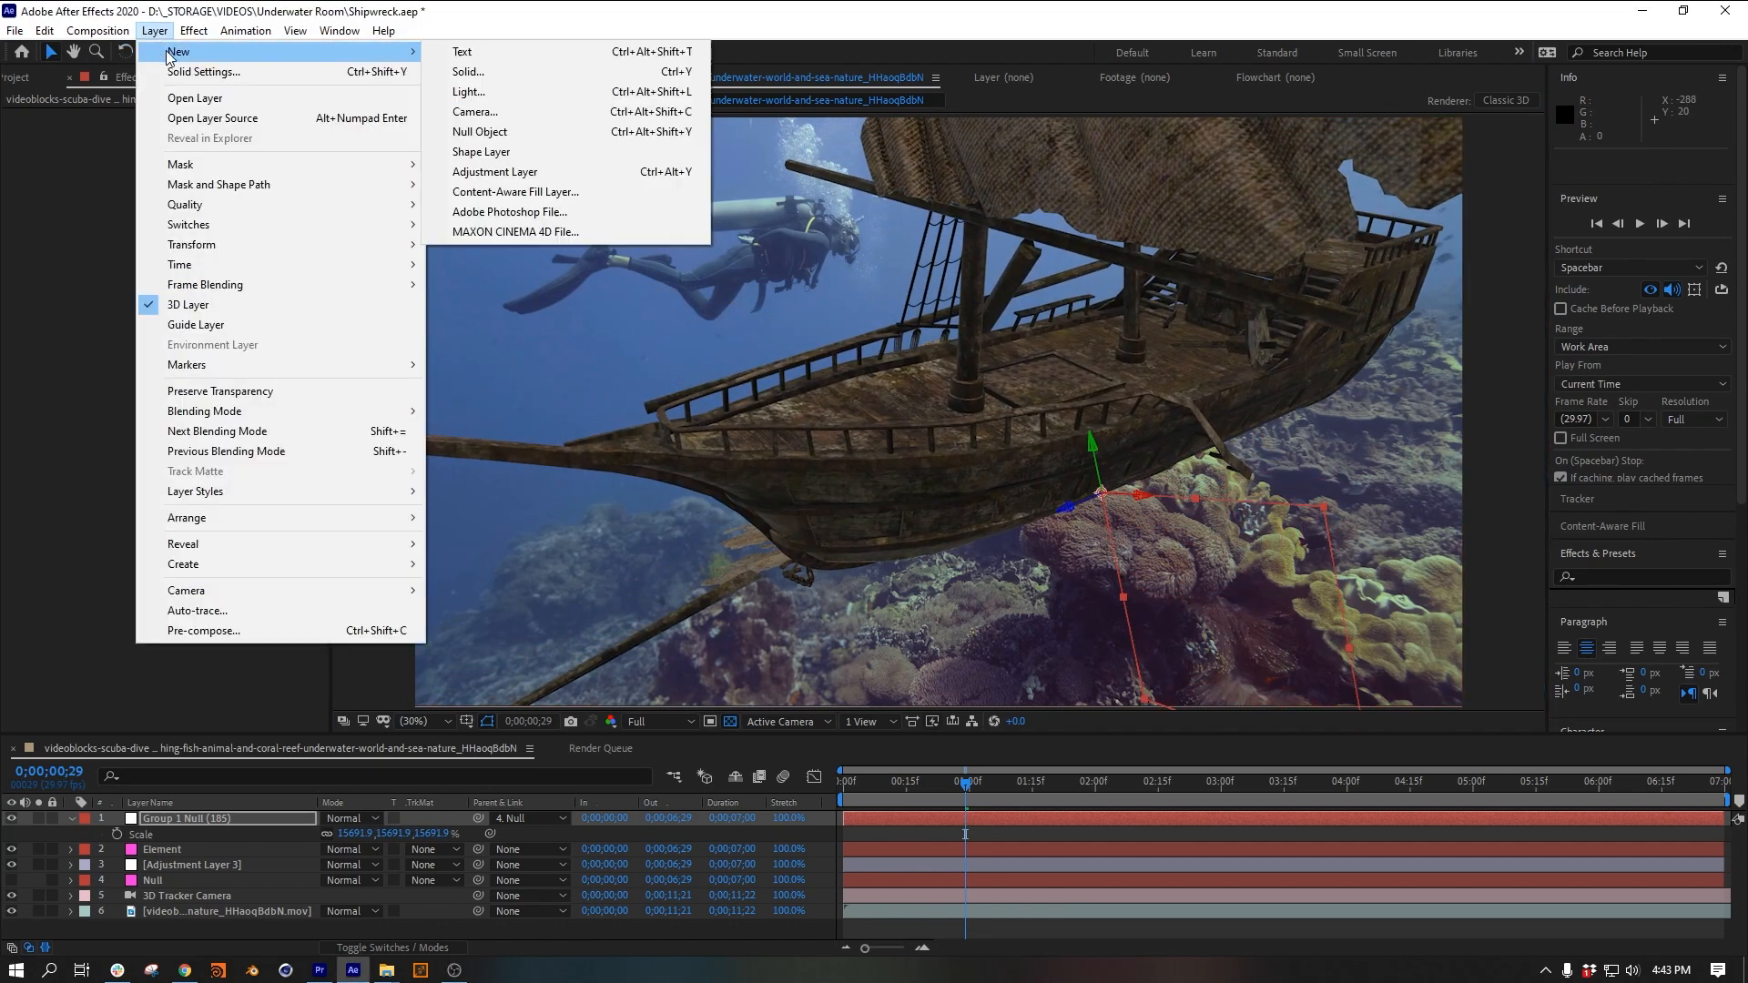
pyautogui.click(468, 91)
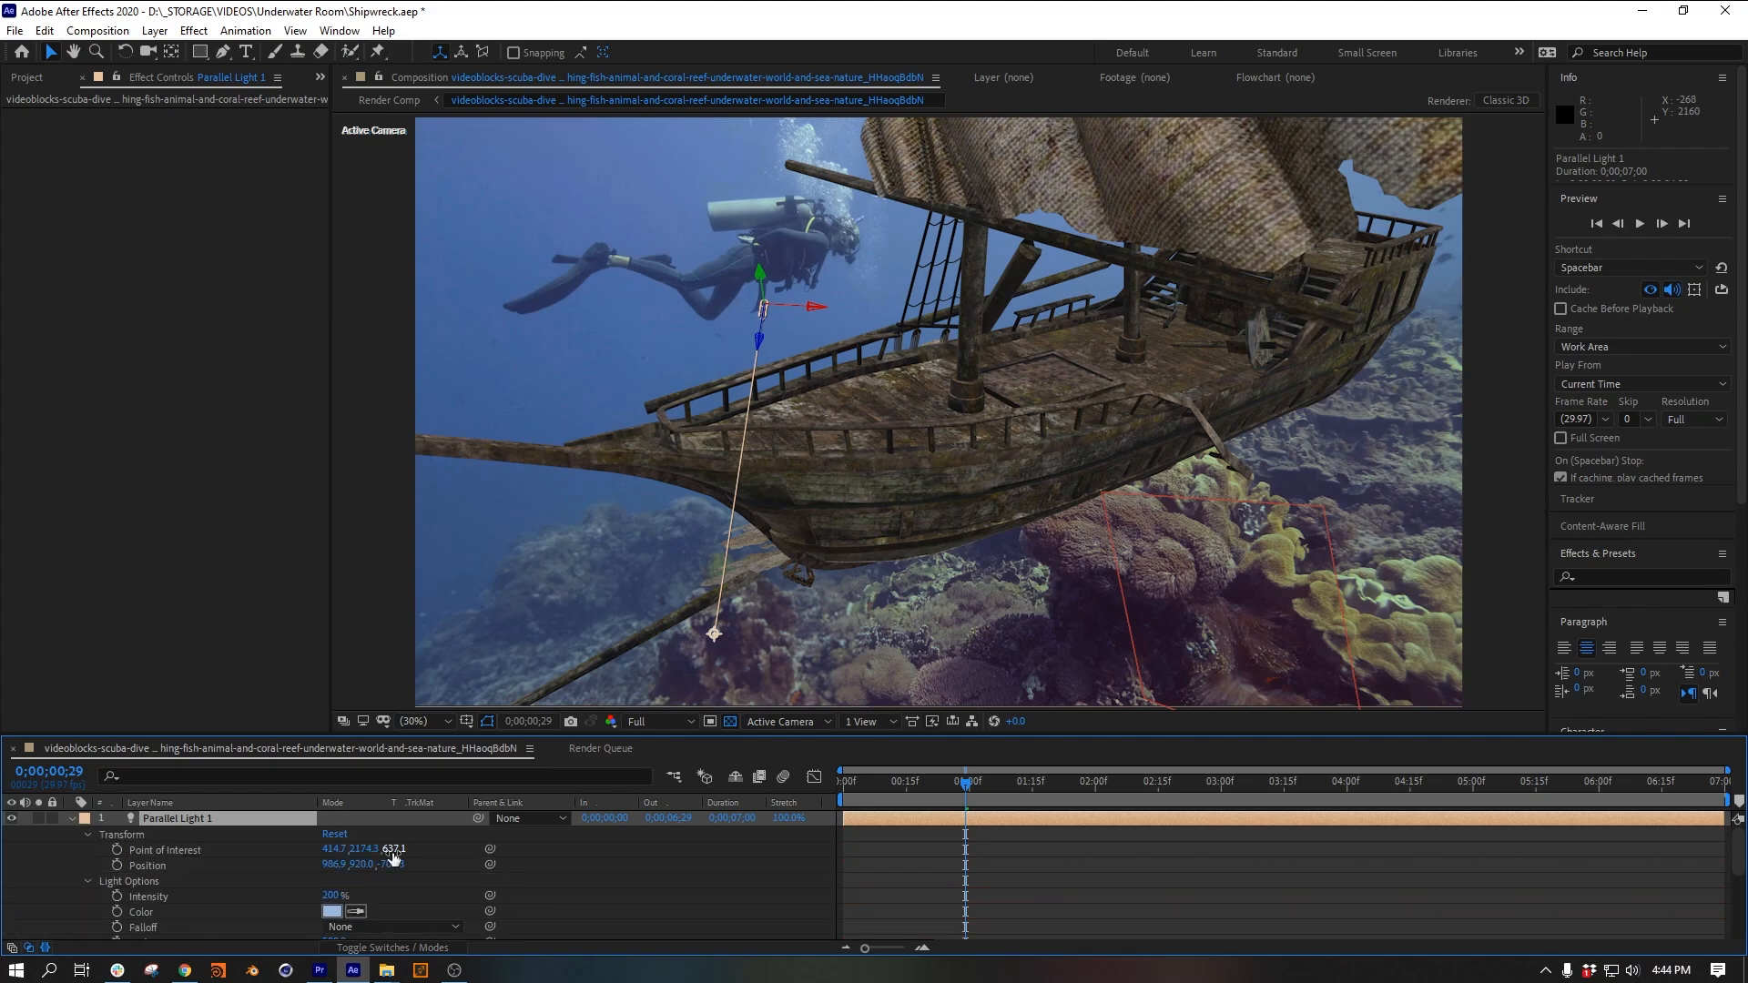
pyautogui.click(154, 30)
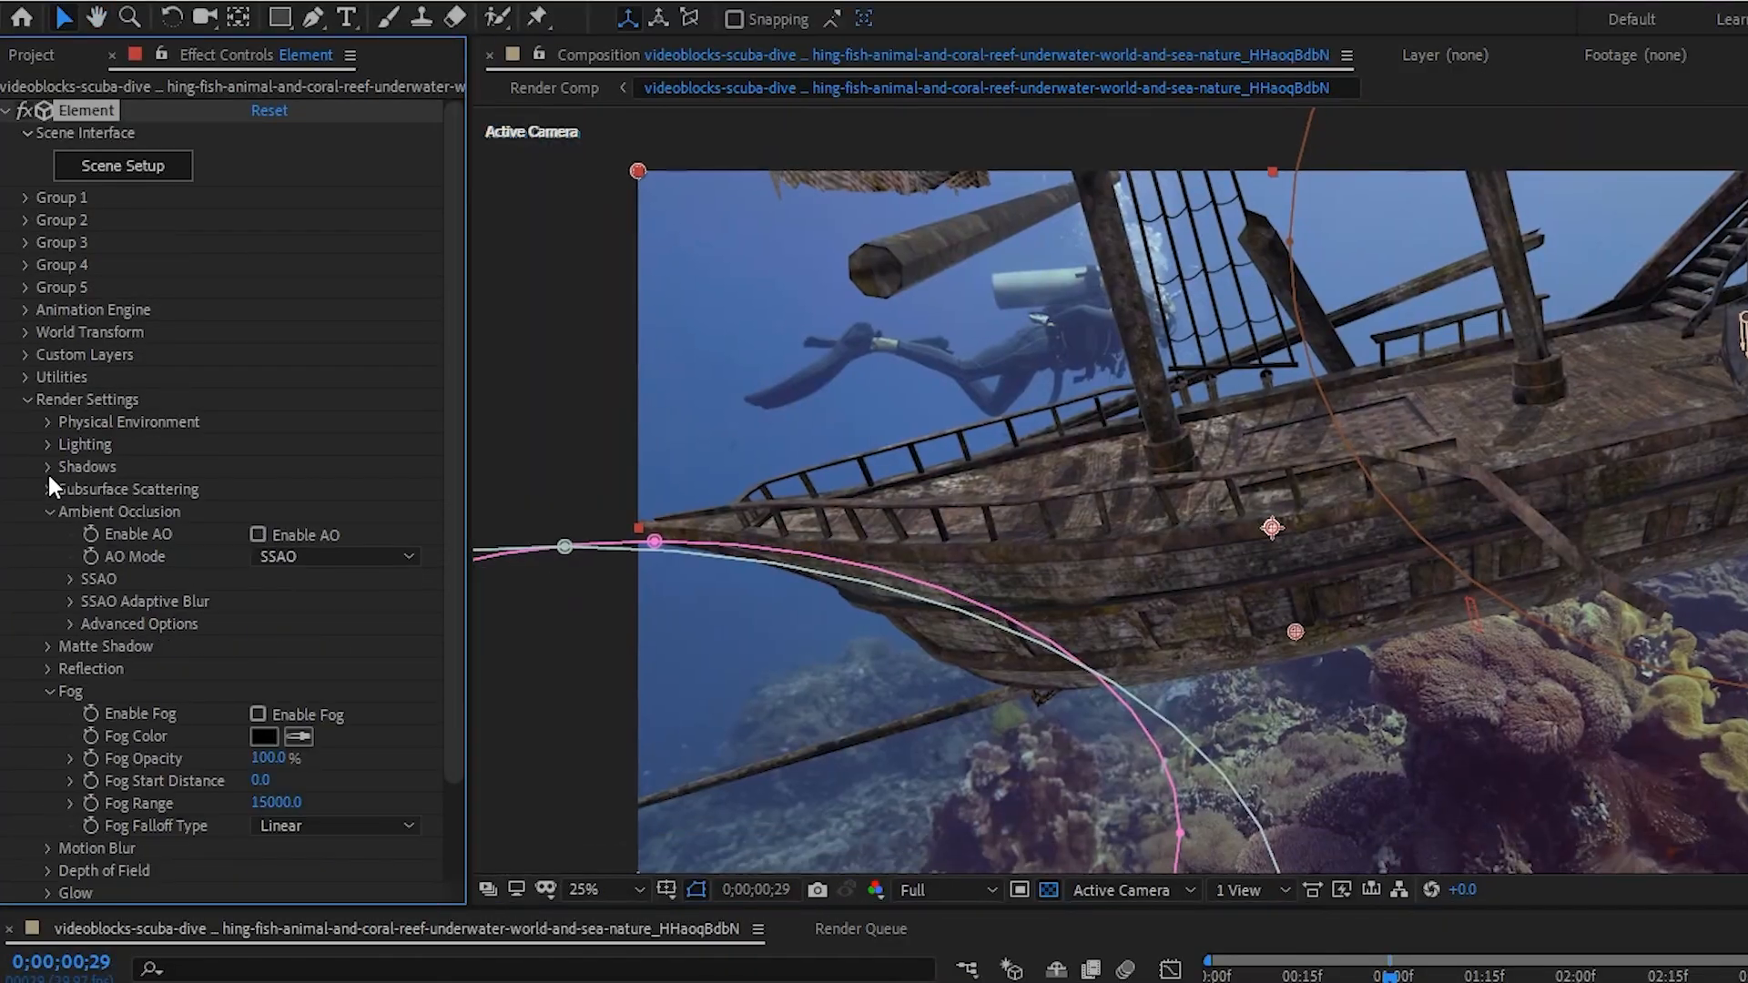
# Expand Element's render settings and download the Rocky Landscape Feature HD object
pyautogui.click(258, 535)
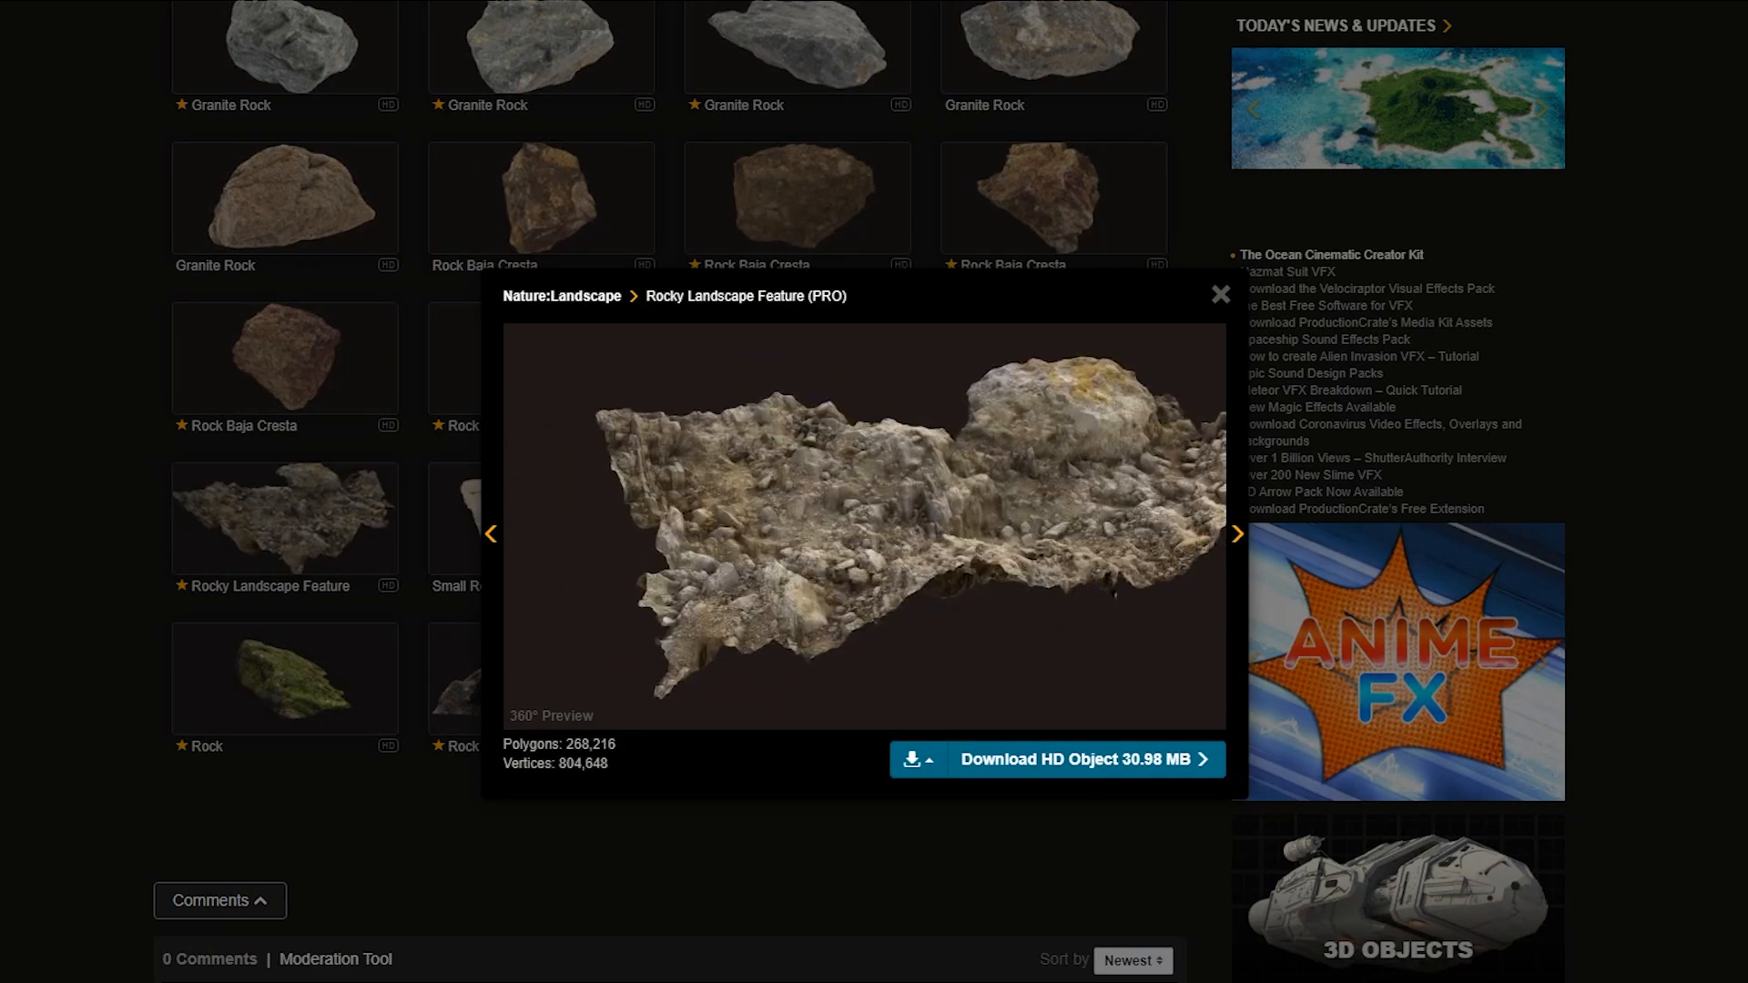
pyautogui.click(491, 533)
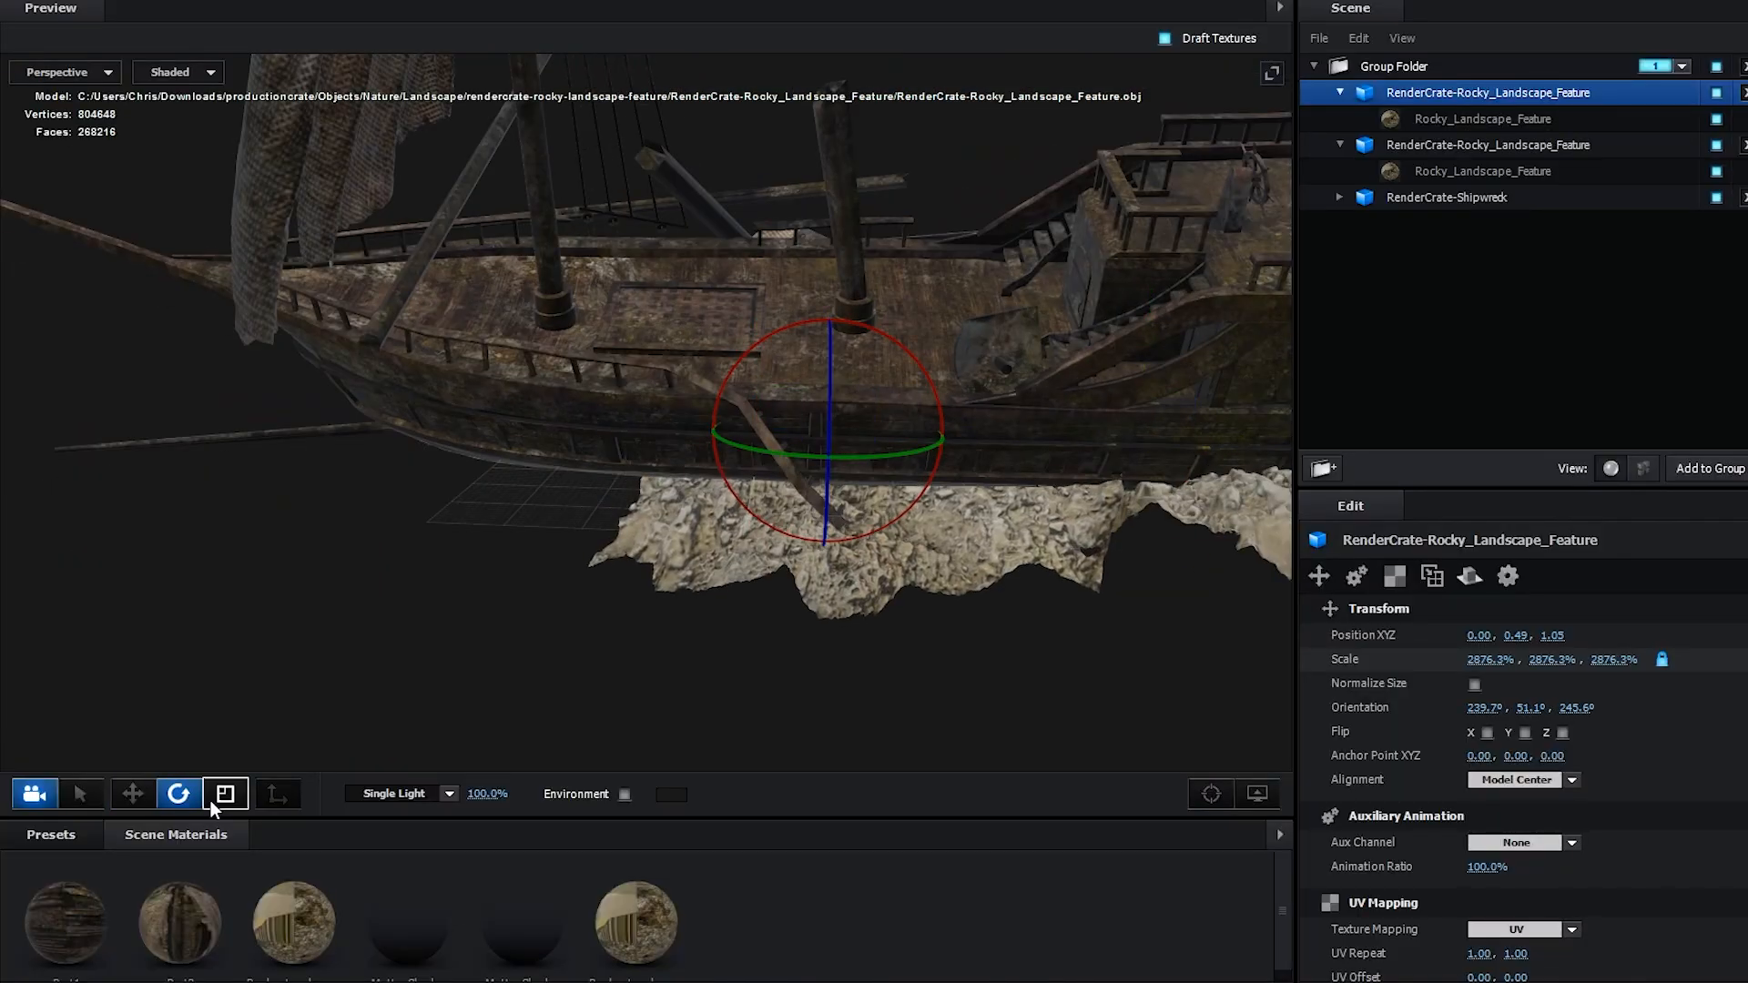
# Switch to the scale tool to resize the rocky landscape under the shipwreck
pyautogui.click(225, 793)
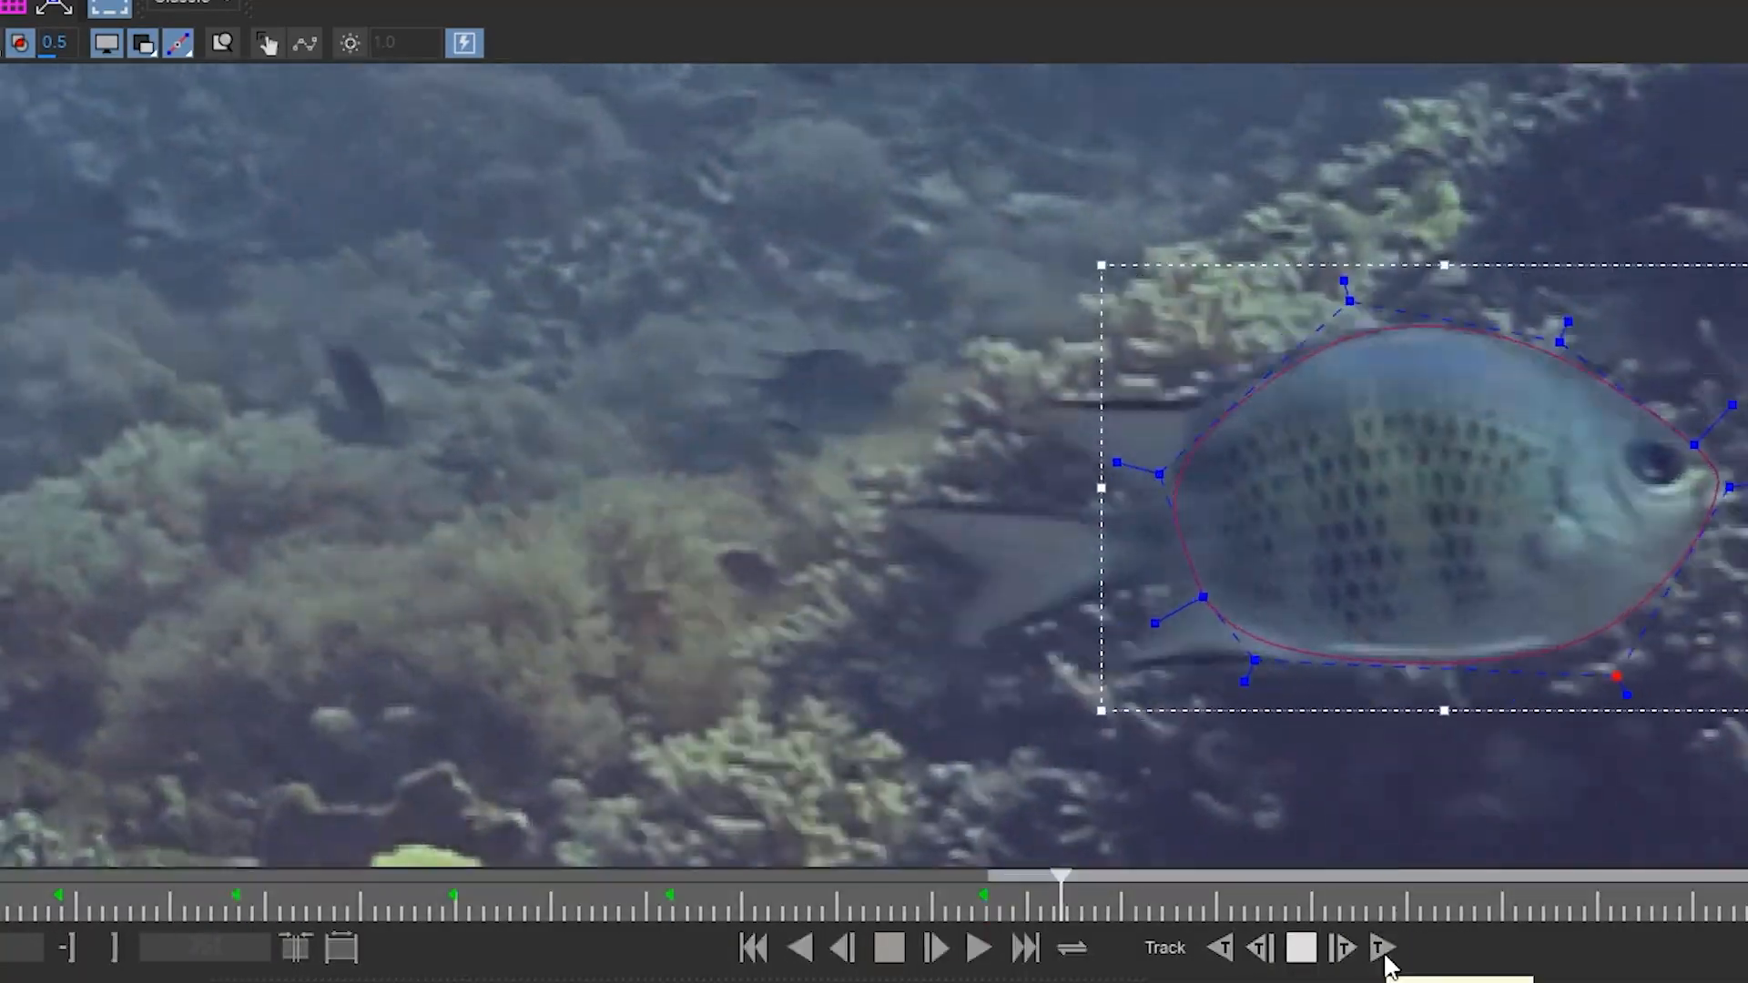
# Track the fish's X-spline shape forward through the clip in Mocha
pyautogui.click(1385, 949)
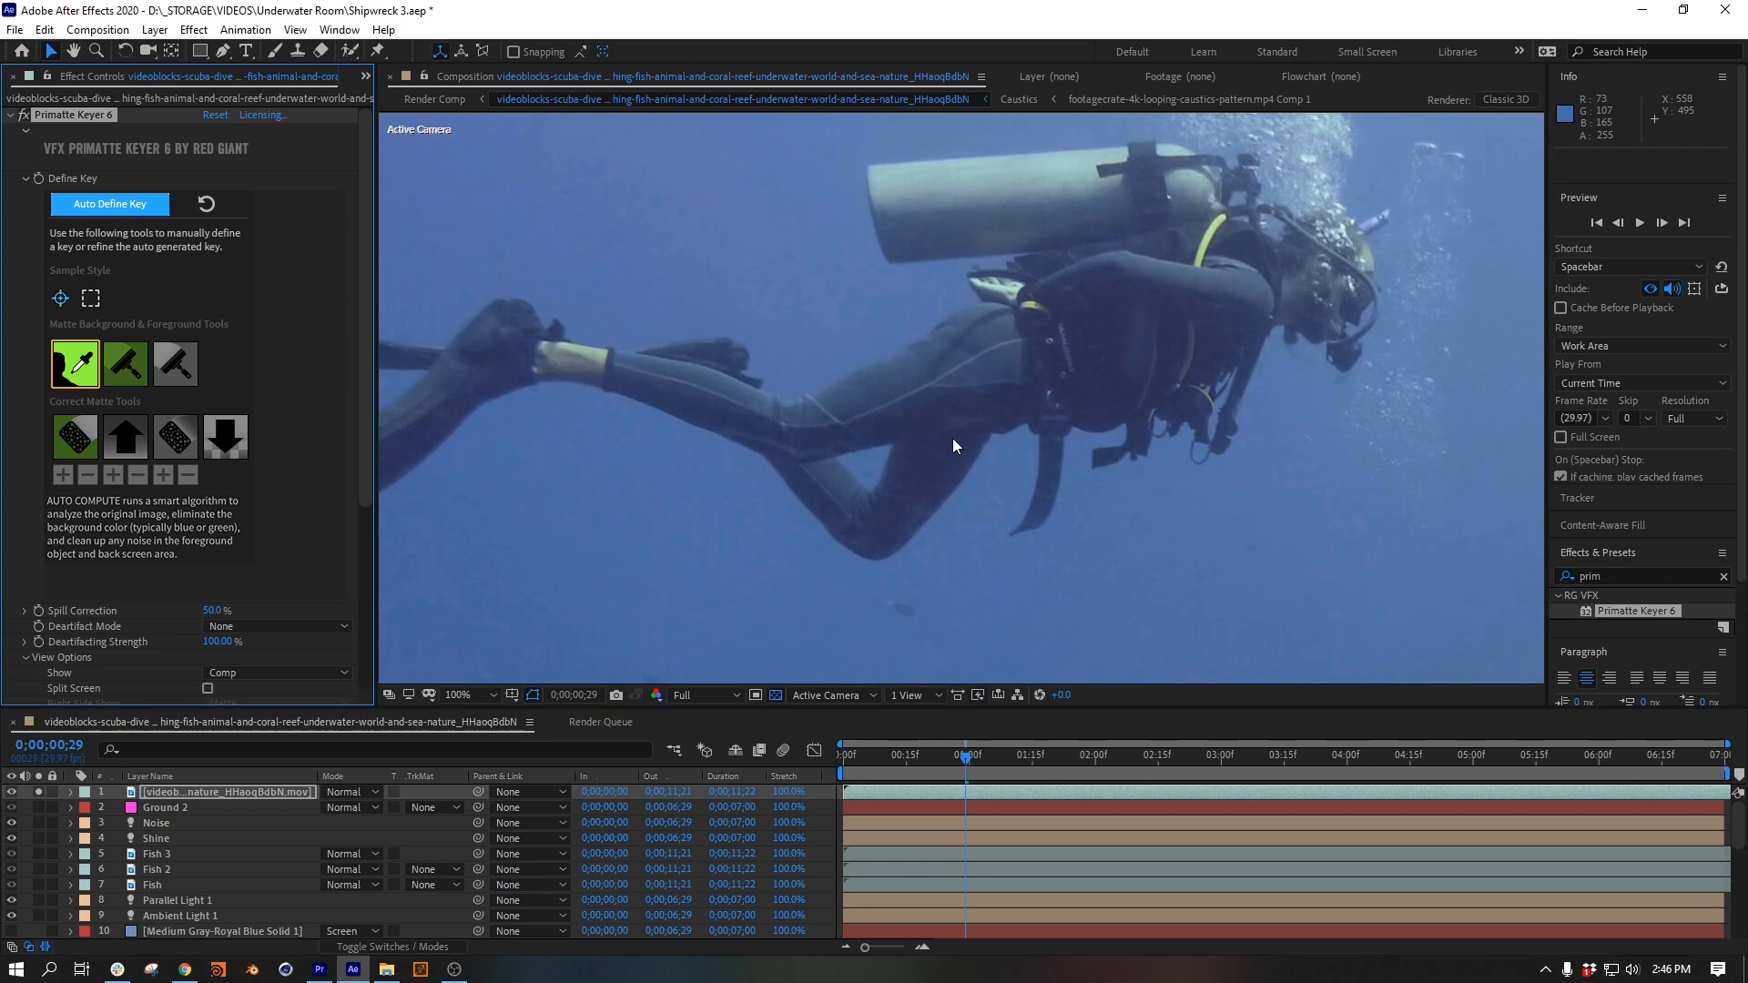
# Auto-define the Primatte key, then clean background and foreground noise from the diver's matte
pyautogui.click(124, 363)
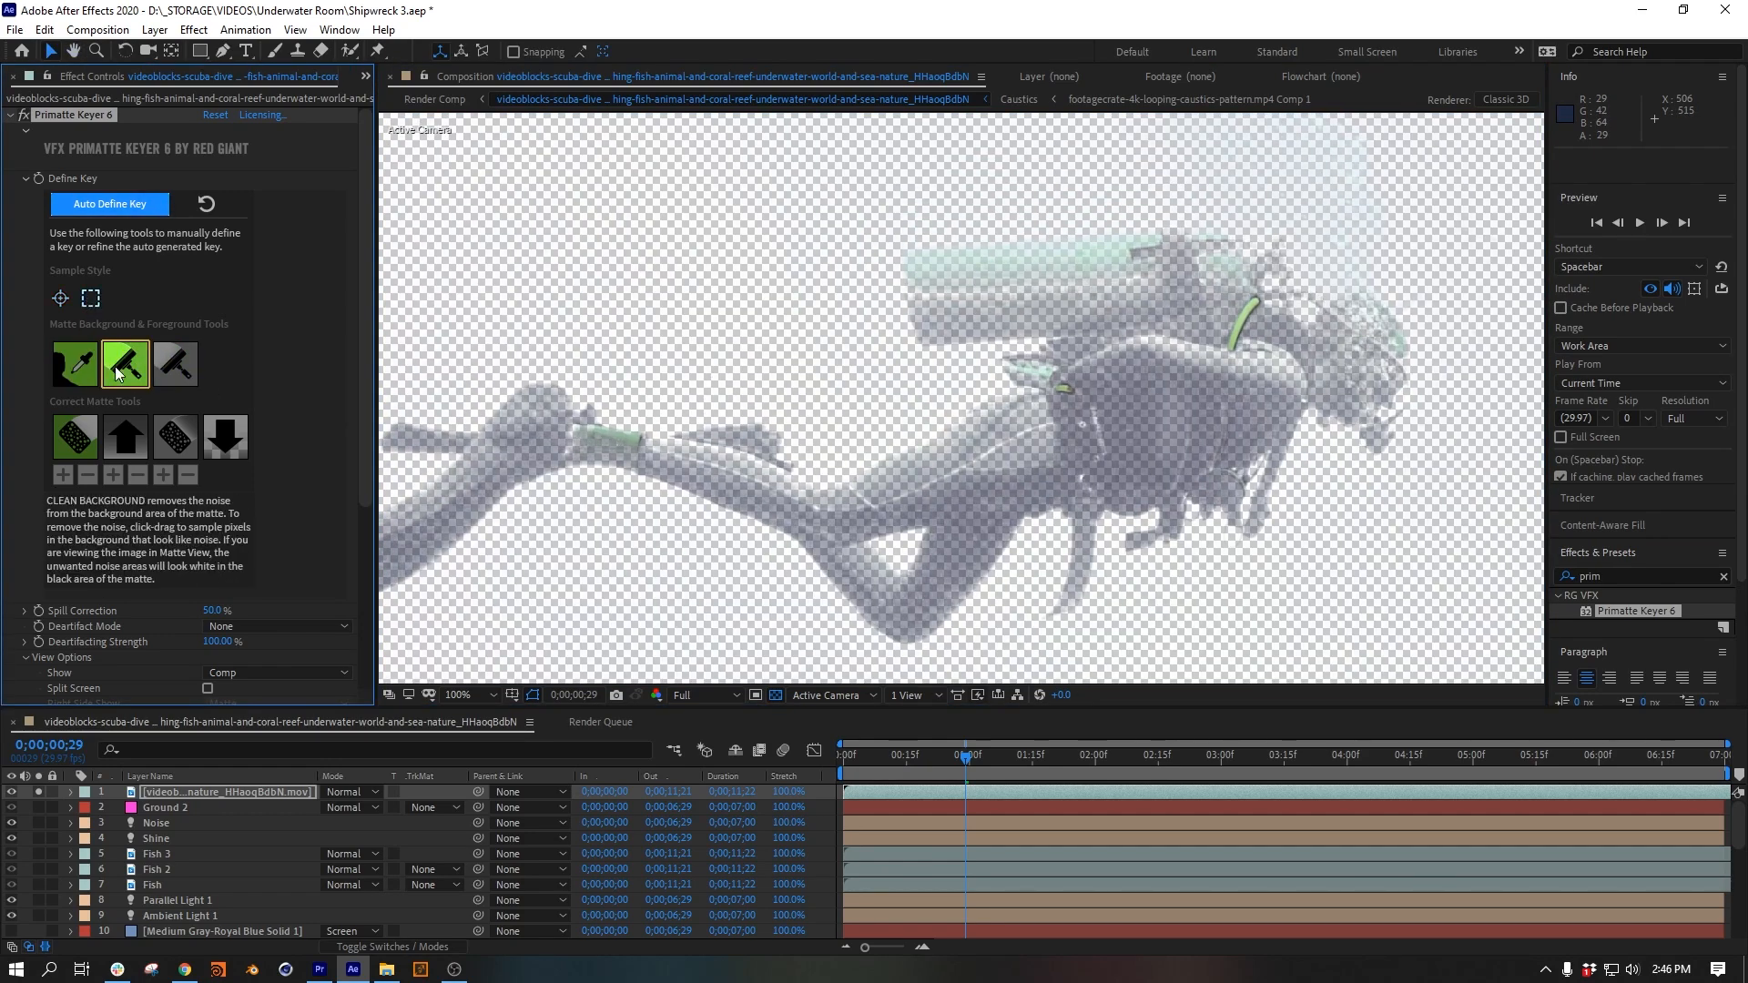
pyautogui.click(174, 363)
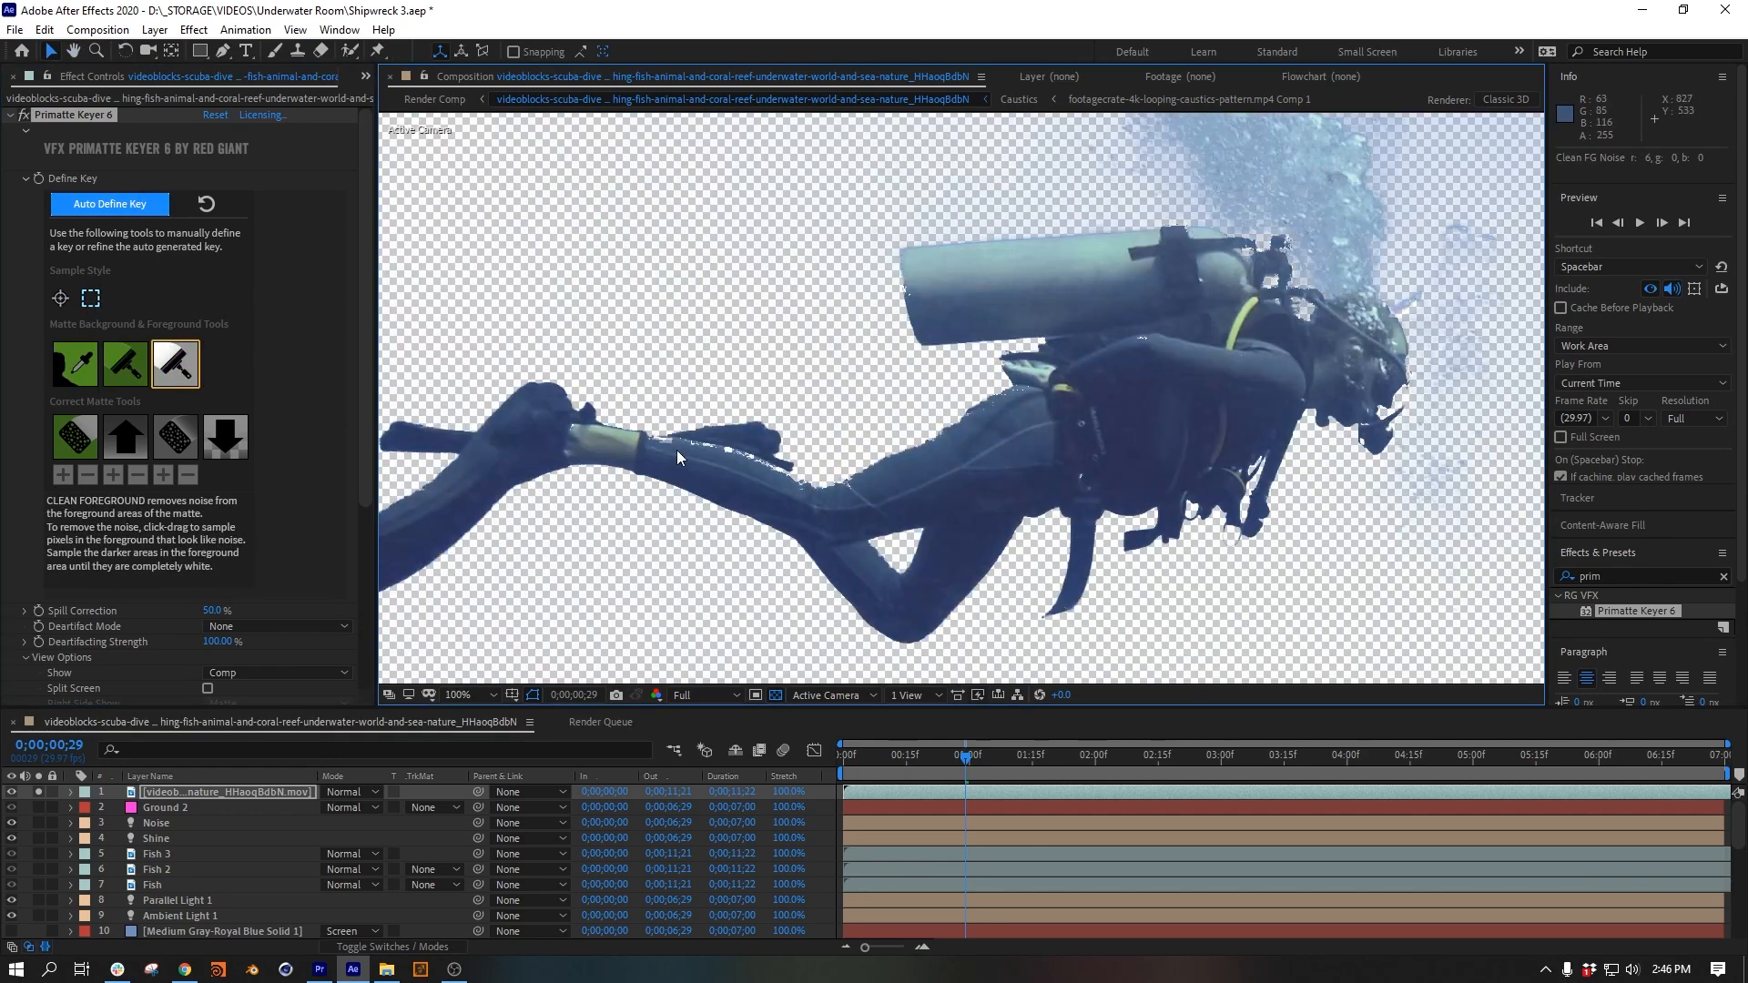
pyautogui.click(124, 363)
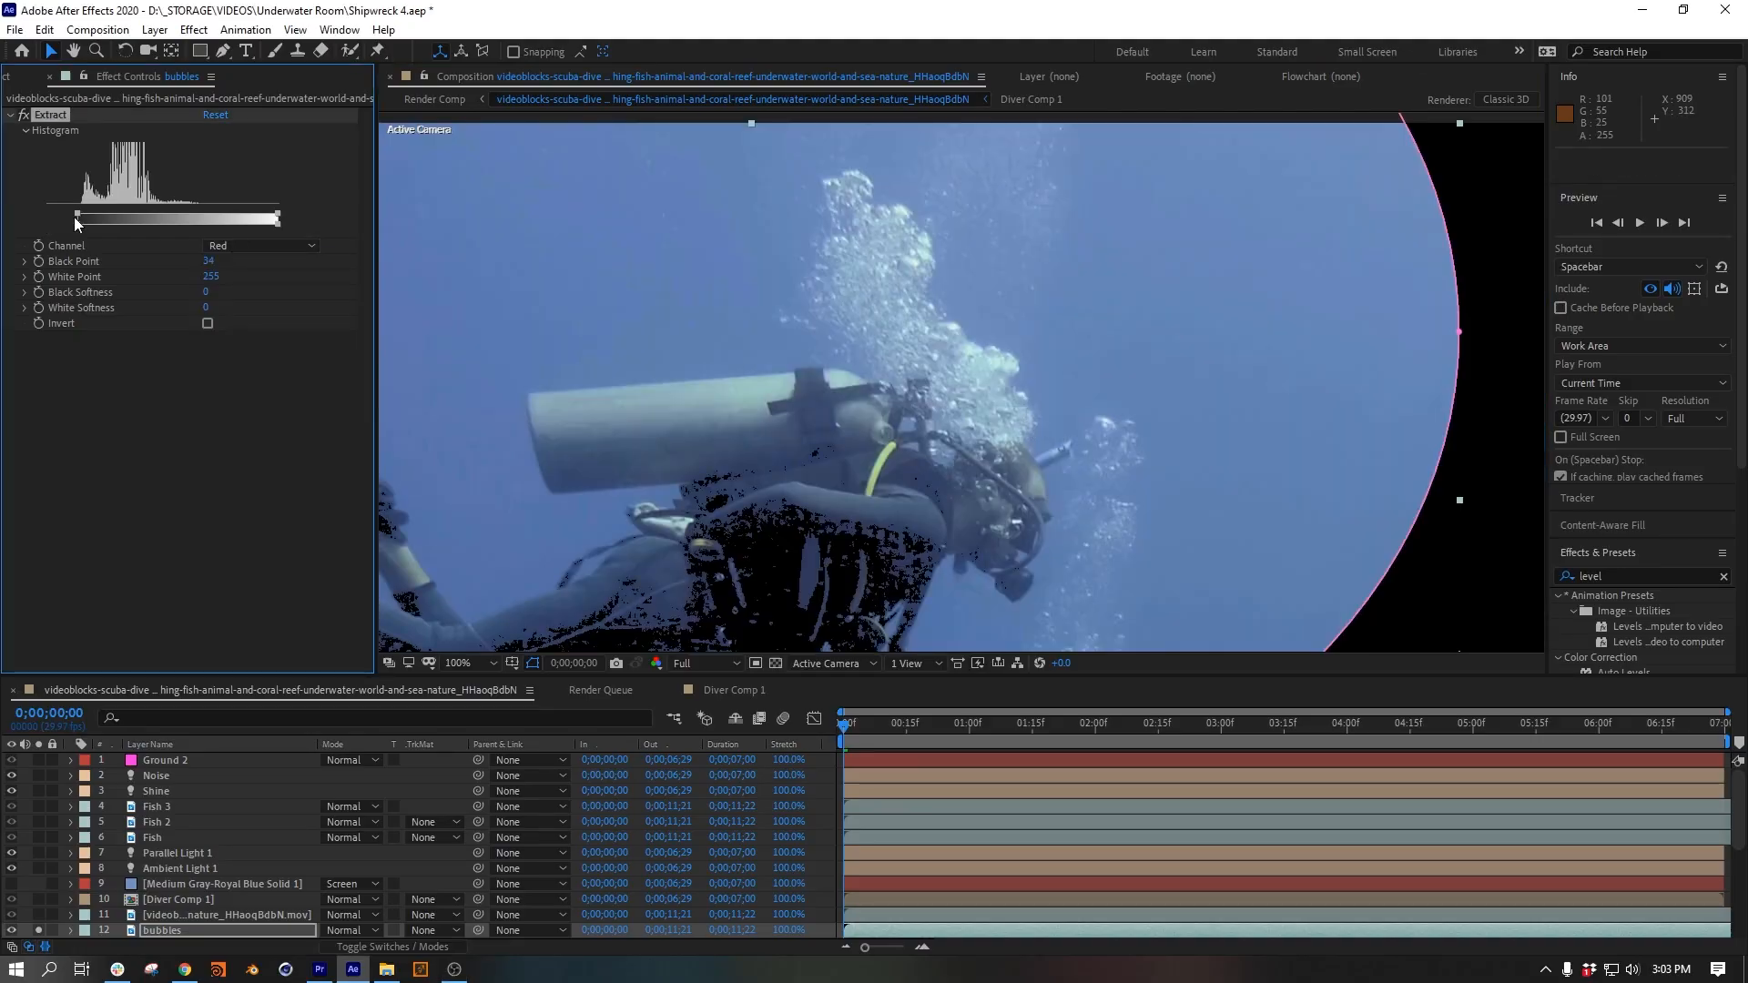
# Raise the bubbles layer's Extract black point to about 34
pyautogui.click(65, 129)
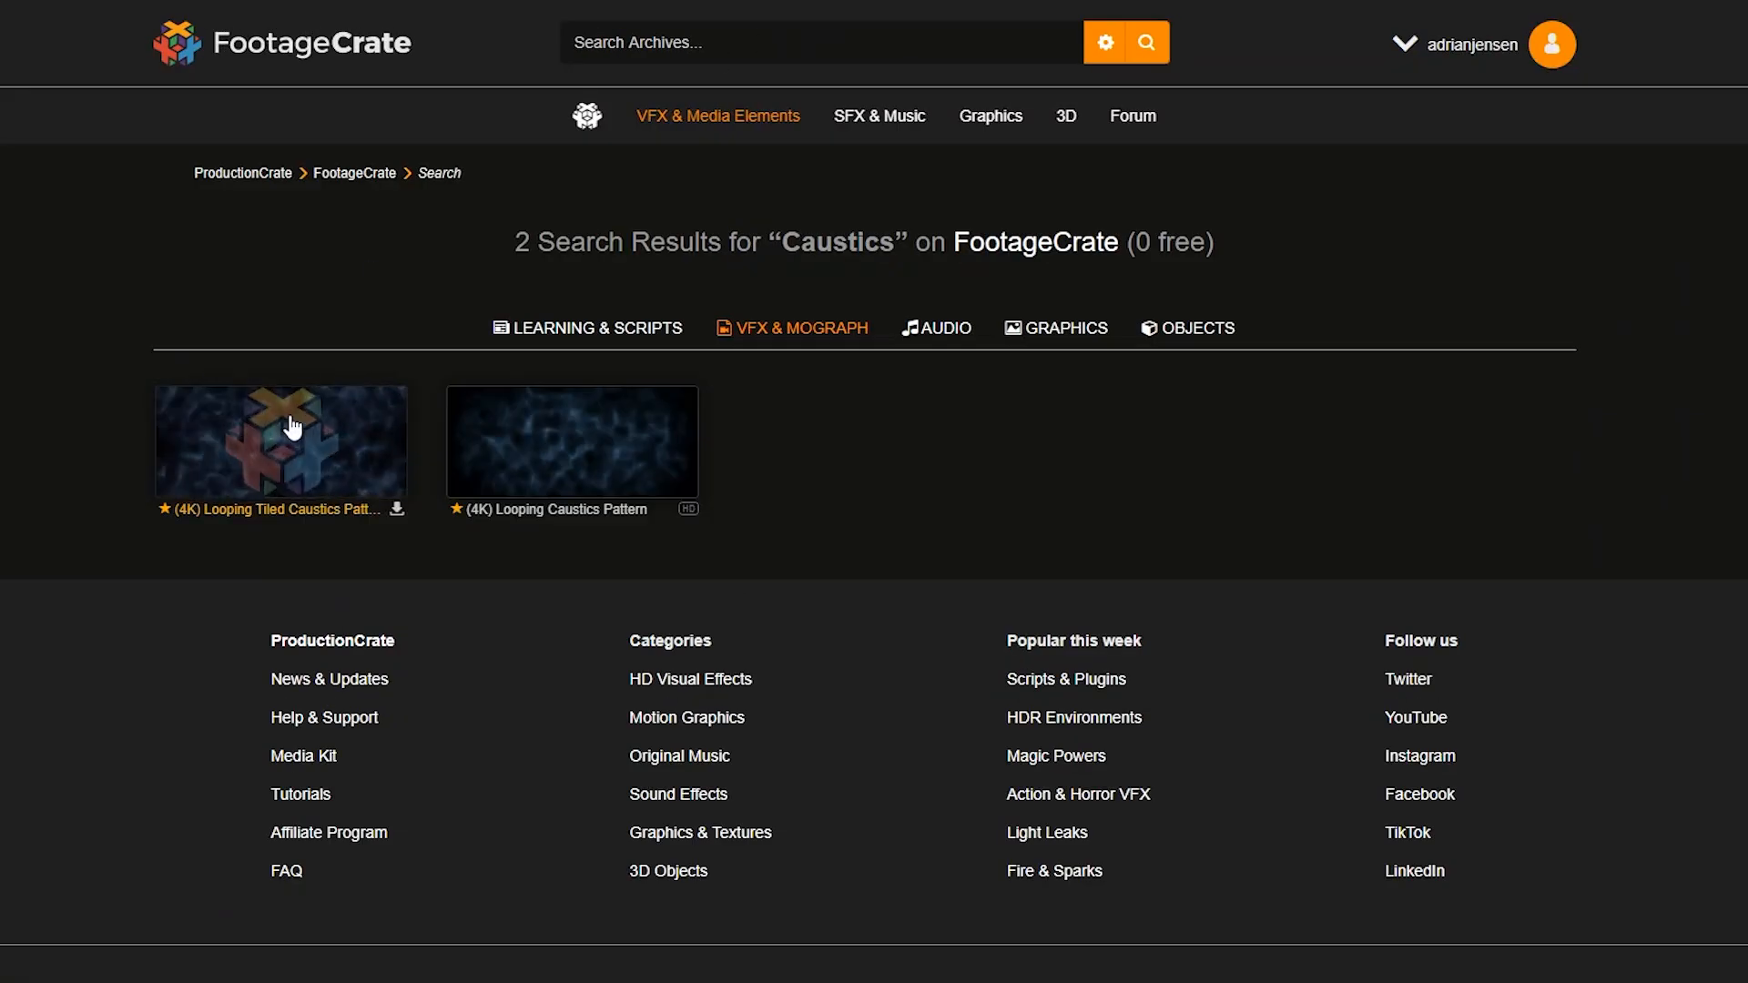
# Open the 4K Looping Tiled Caustics Pattern and enter Element's Scene Setup
pyautogui.click(282, 438)
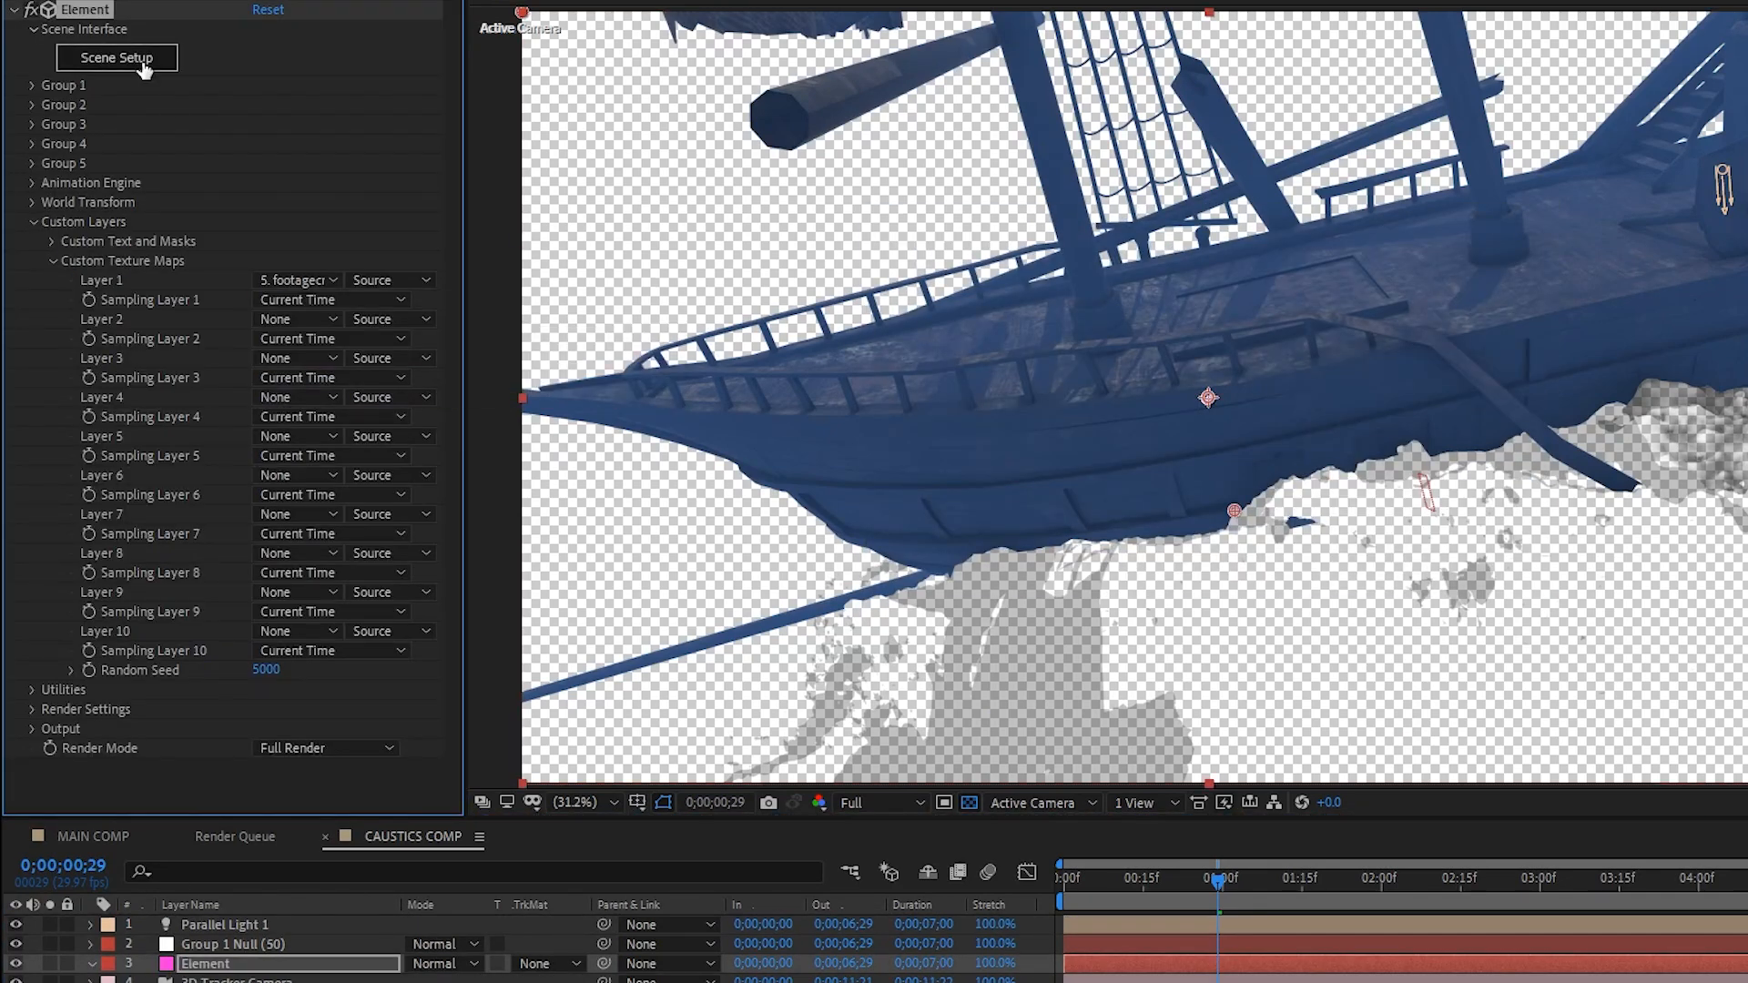
pyautogui.click(117, 57)
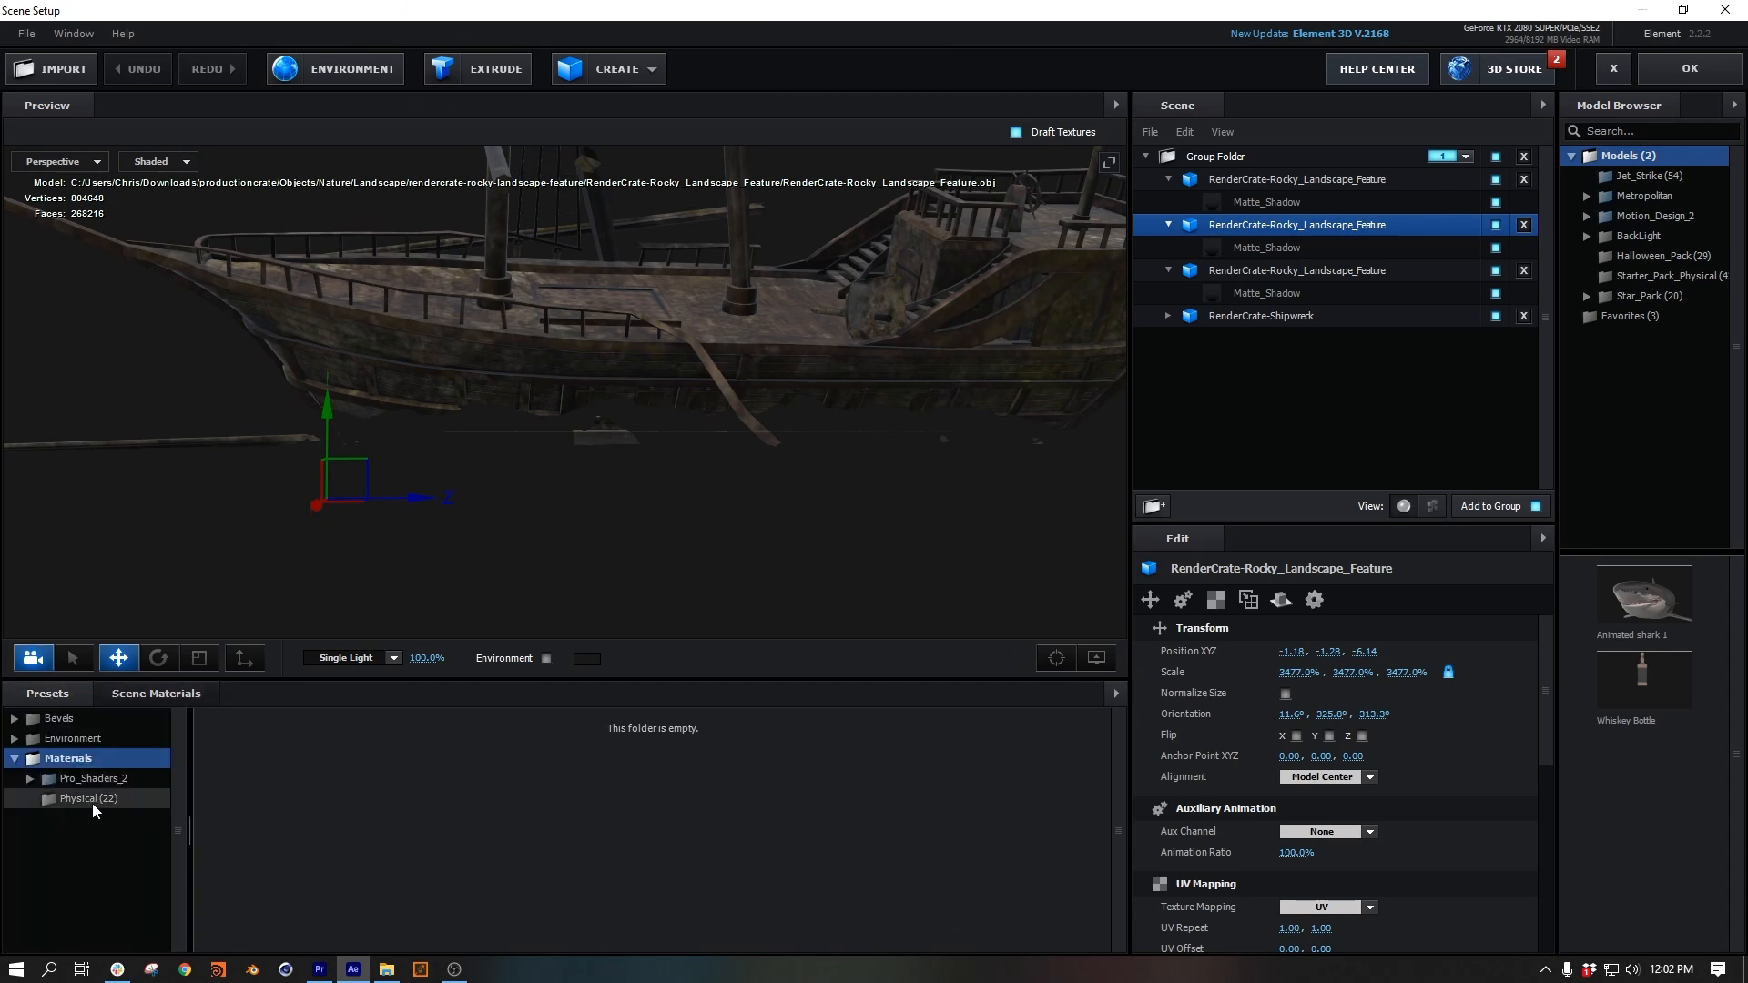
# Set the shipwreck's Flat_Color diffuse texture to Custom Layer 1 and orbit to inspect it
pyautogui.click(88, 799)
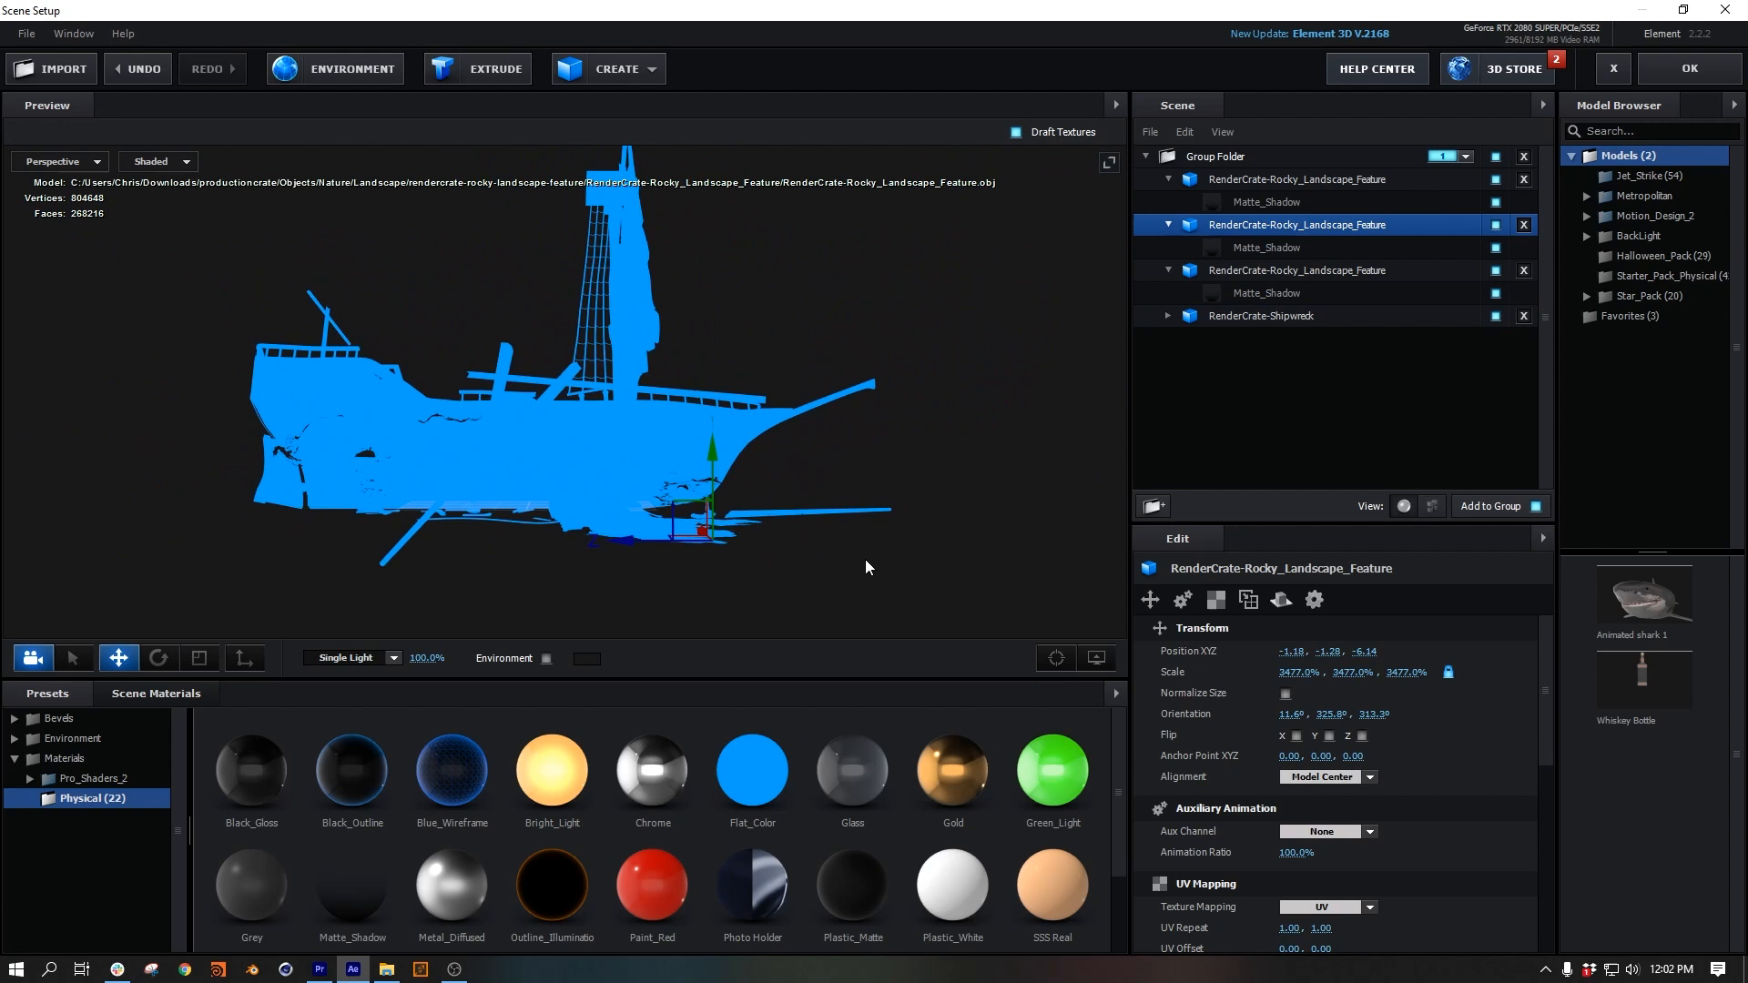
pyautogui.click(1261, 316)
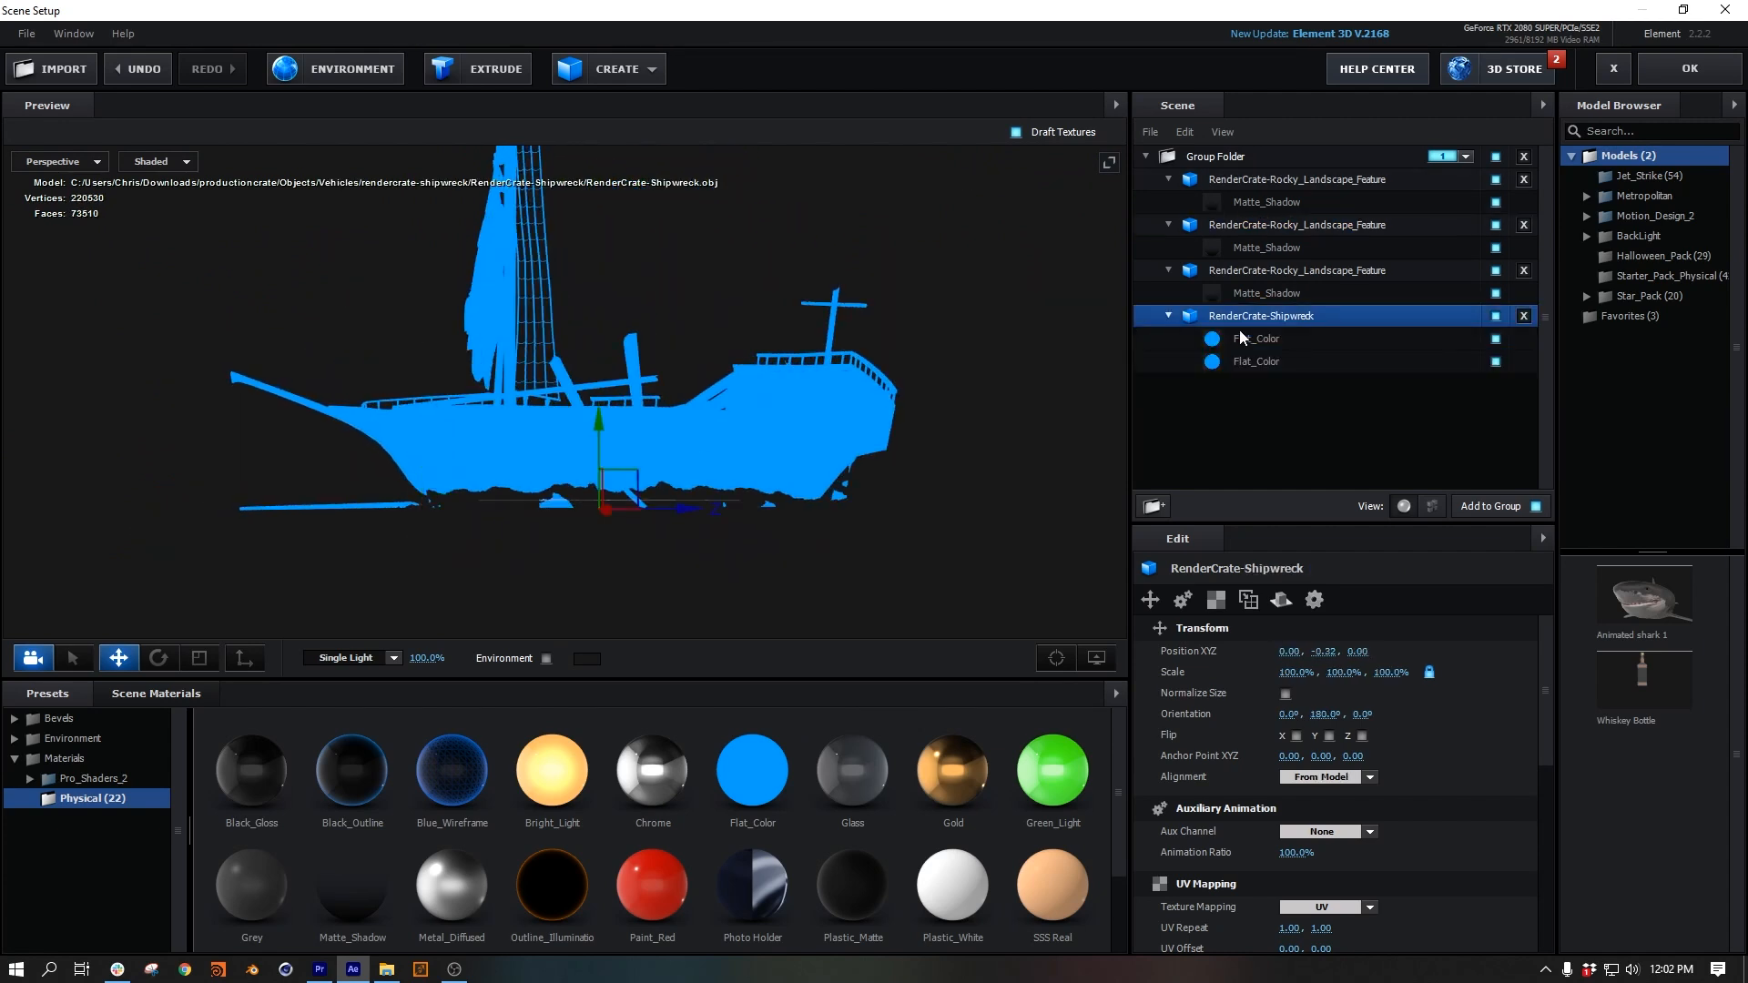
pyautogui.click(1255, 338)
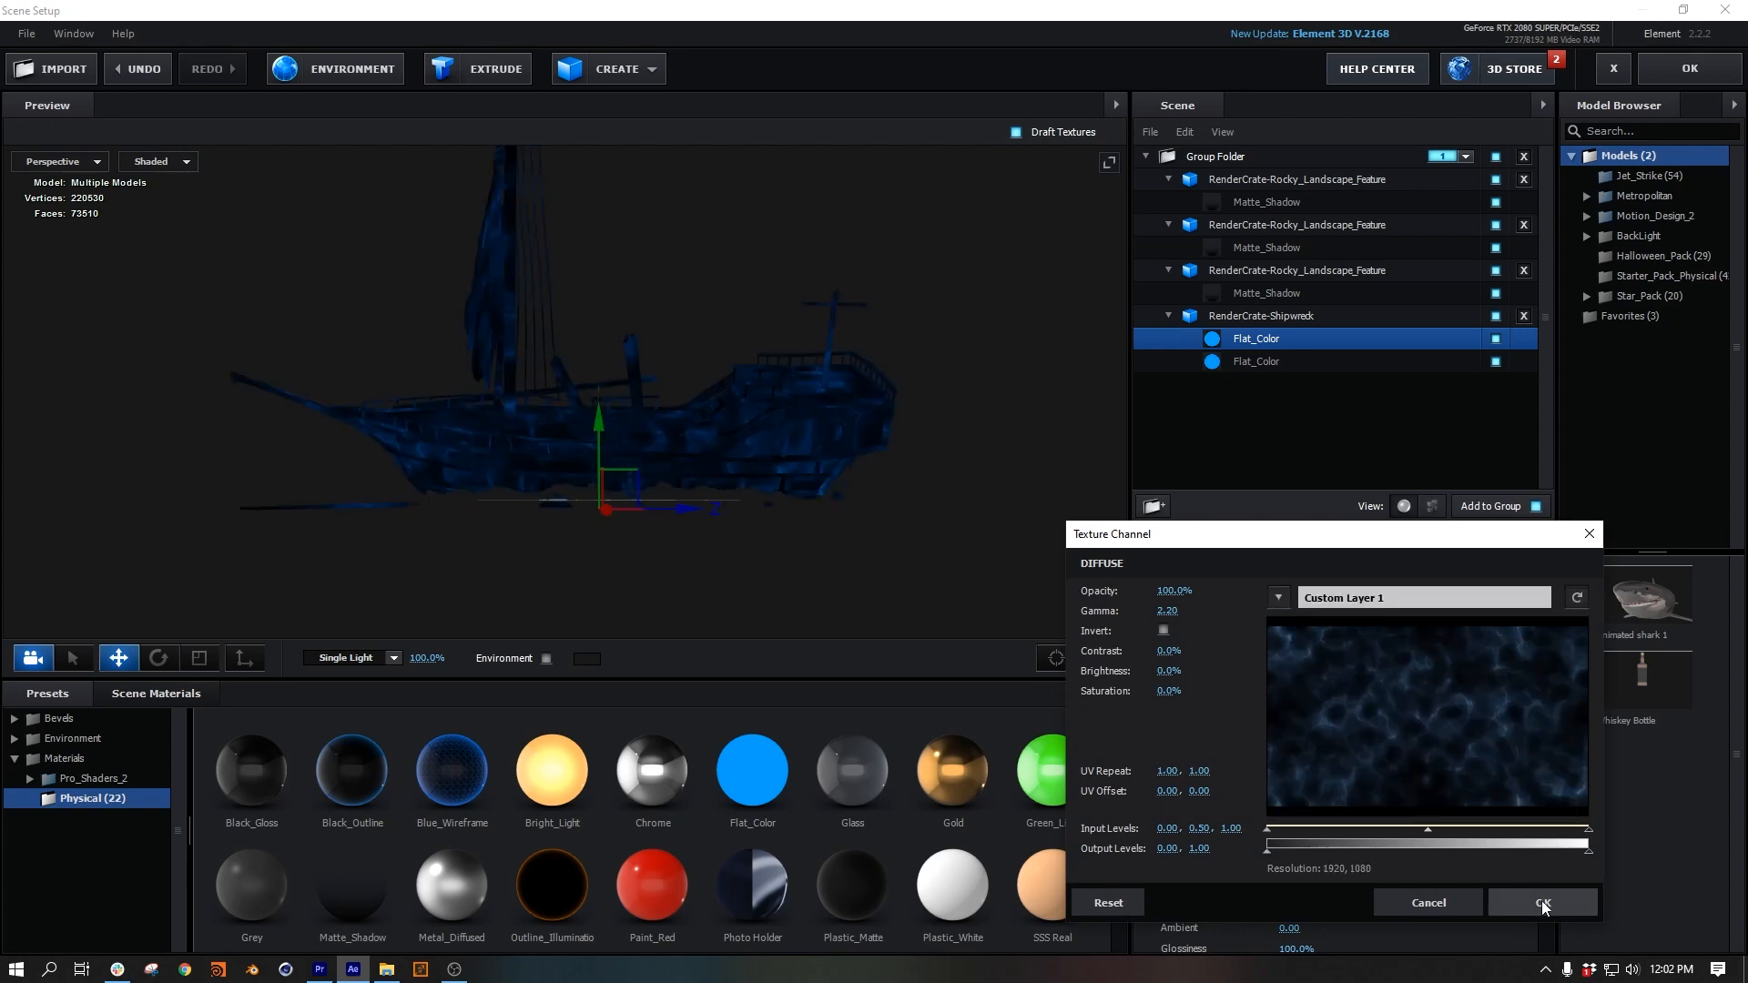
pyautogui.click(1542, 903)
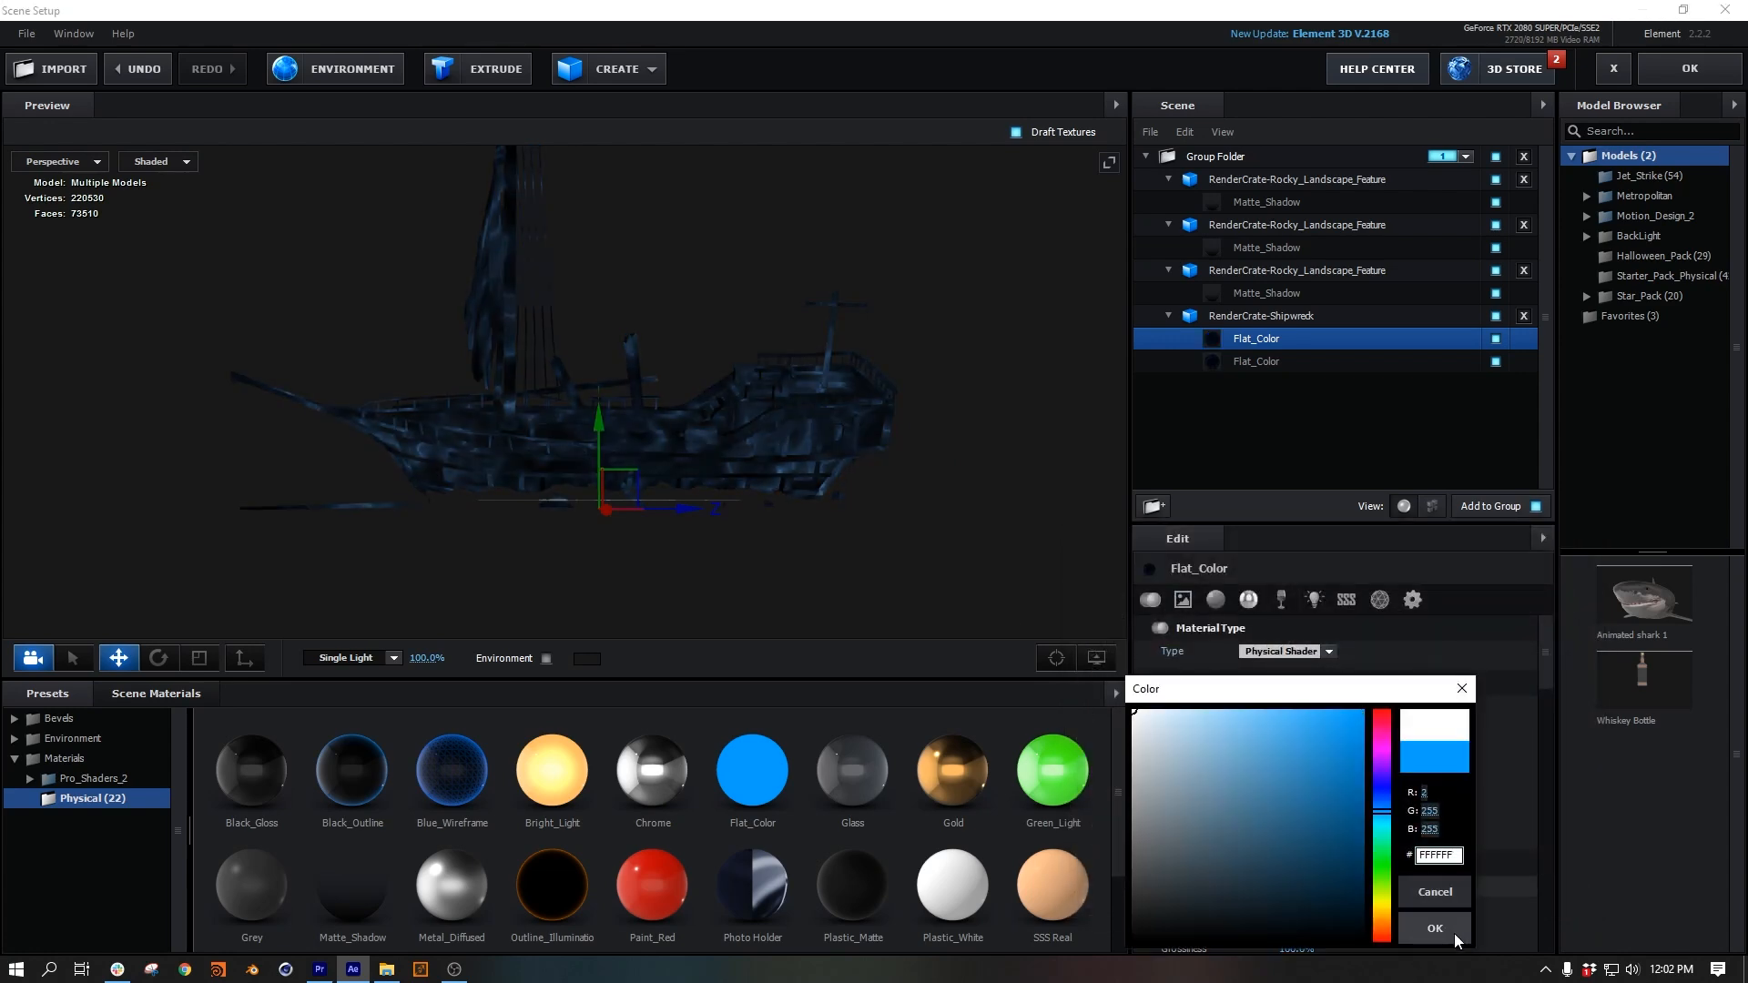
pyautogui.click(1435, 928)
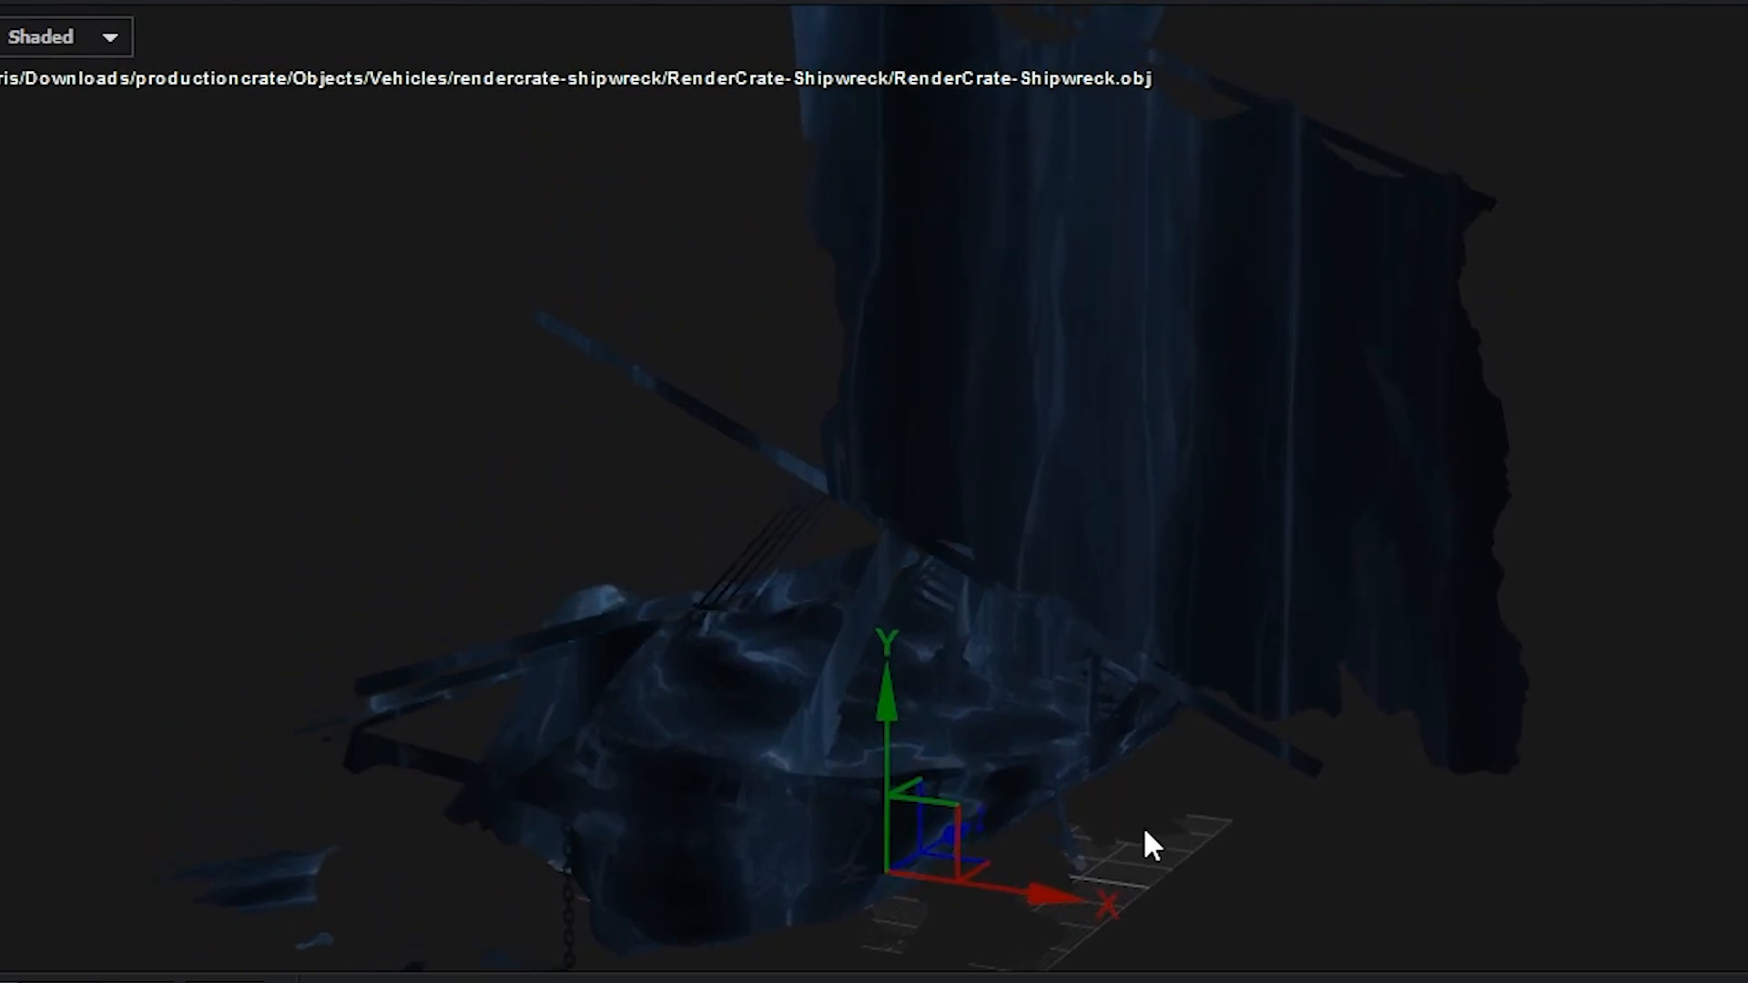
pyautogui.moveTo(1152, 845); pyautogui.dragTo(1390, 801)
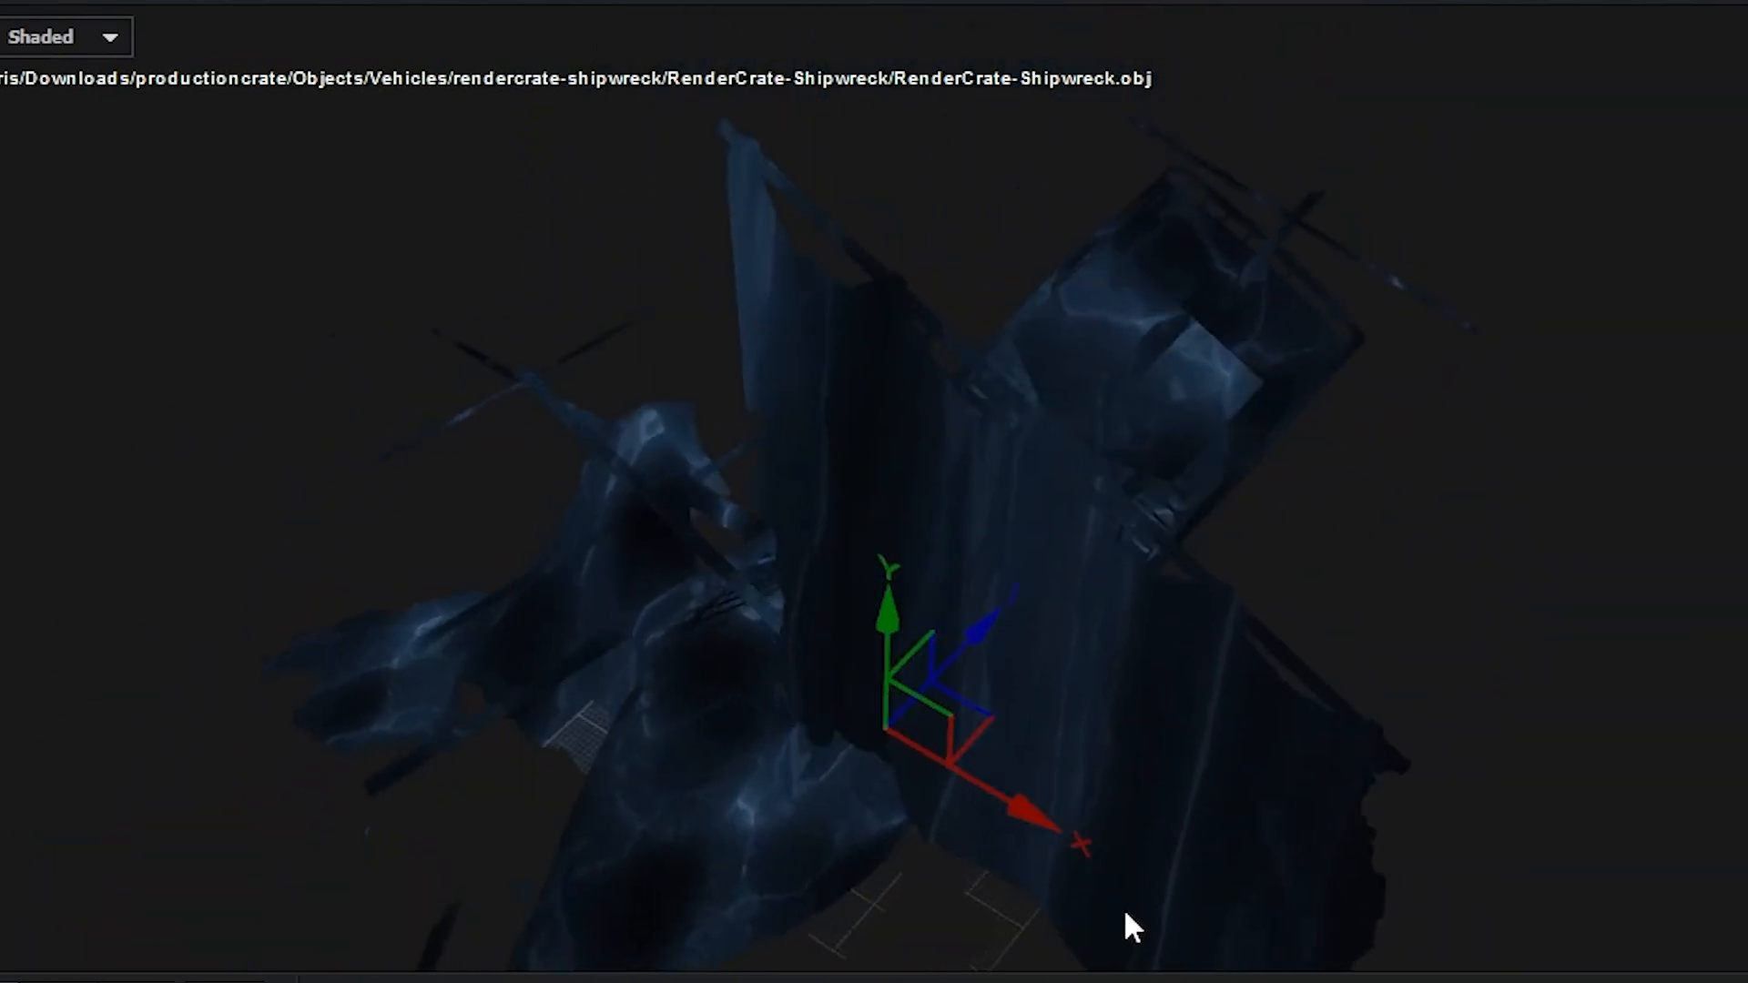
pyautogui.moveTo(1126, 925); pyautogui.dragTo(869, 814)
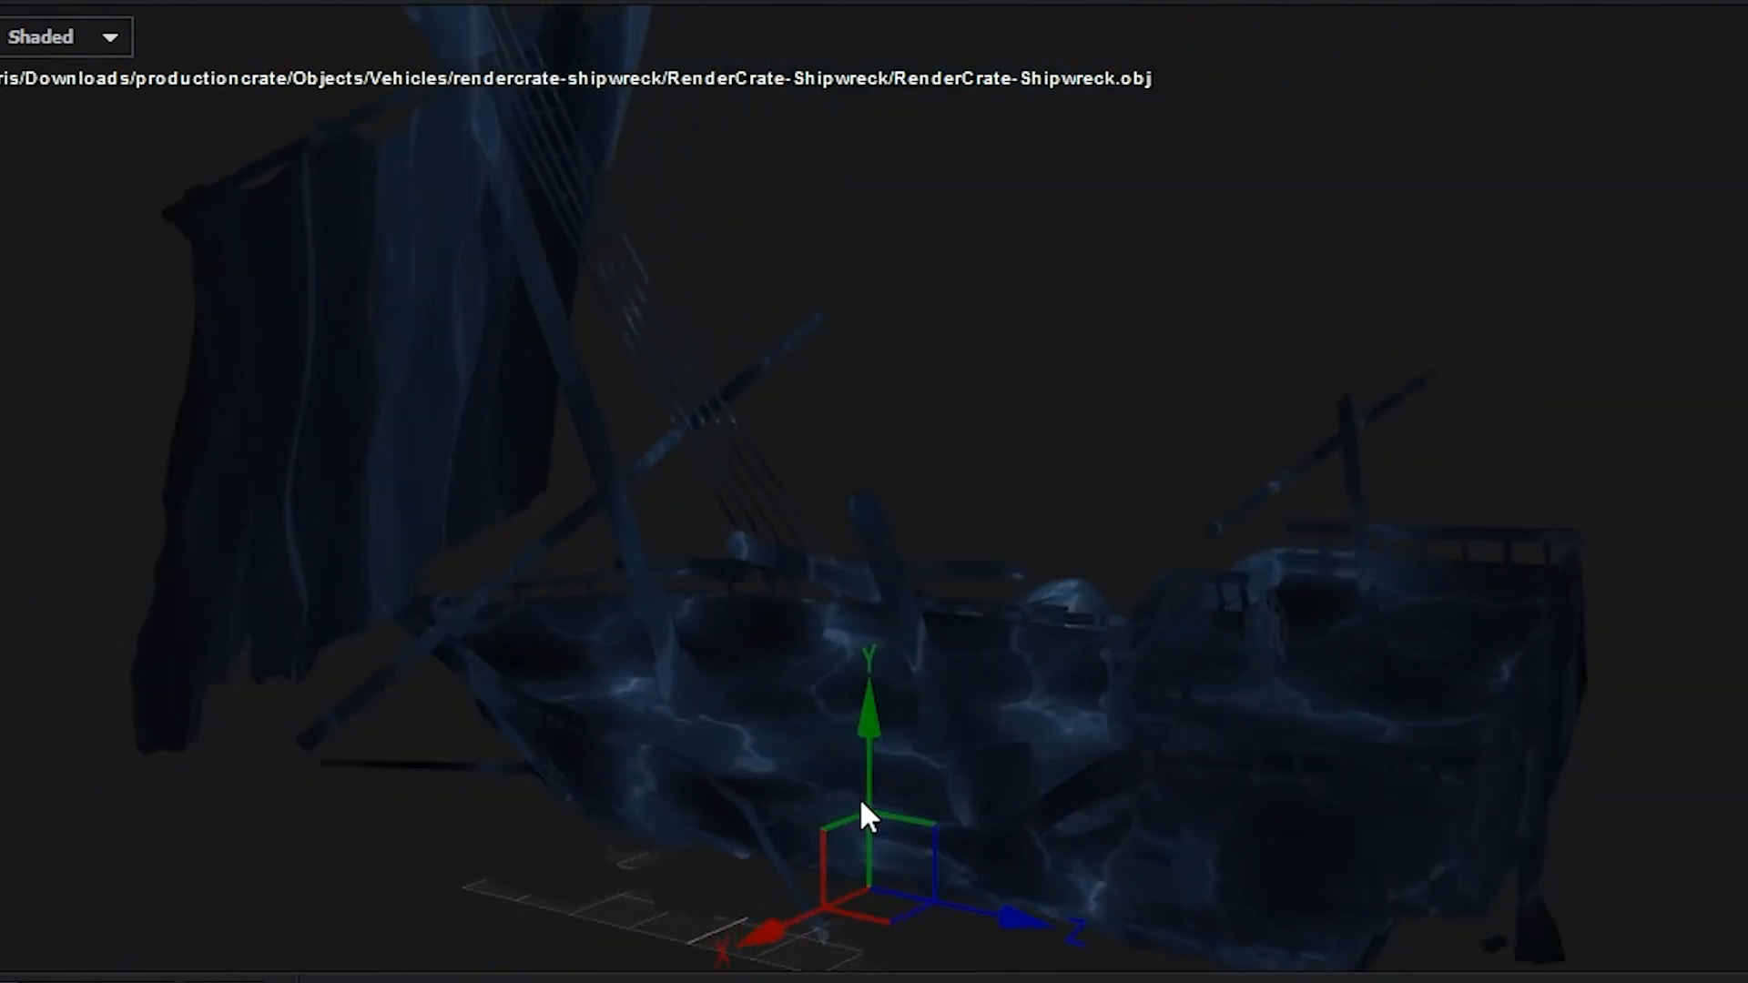
pyautogui.moveTo(870, 814); pyautogui.dragTo(1171, 819)
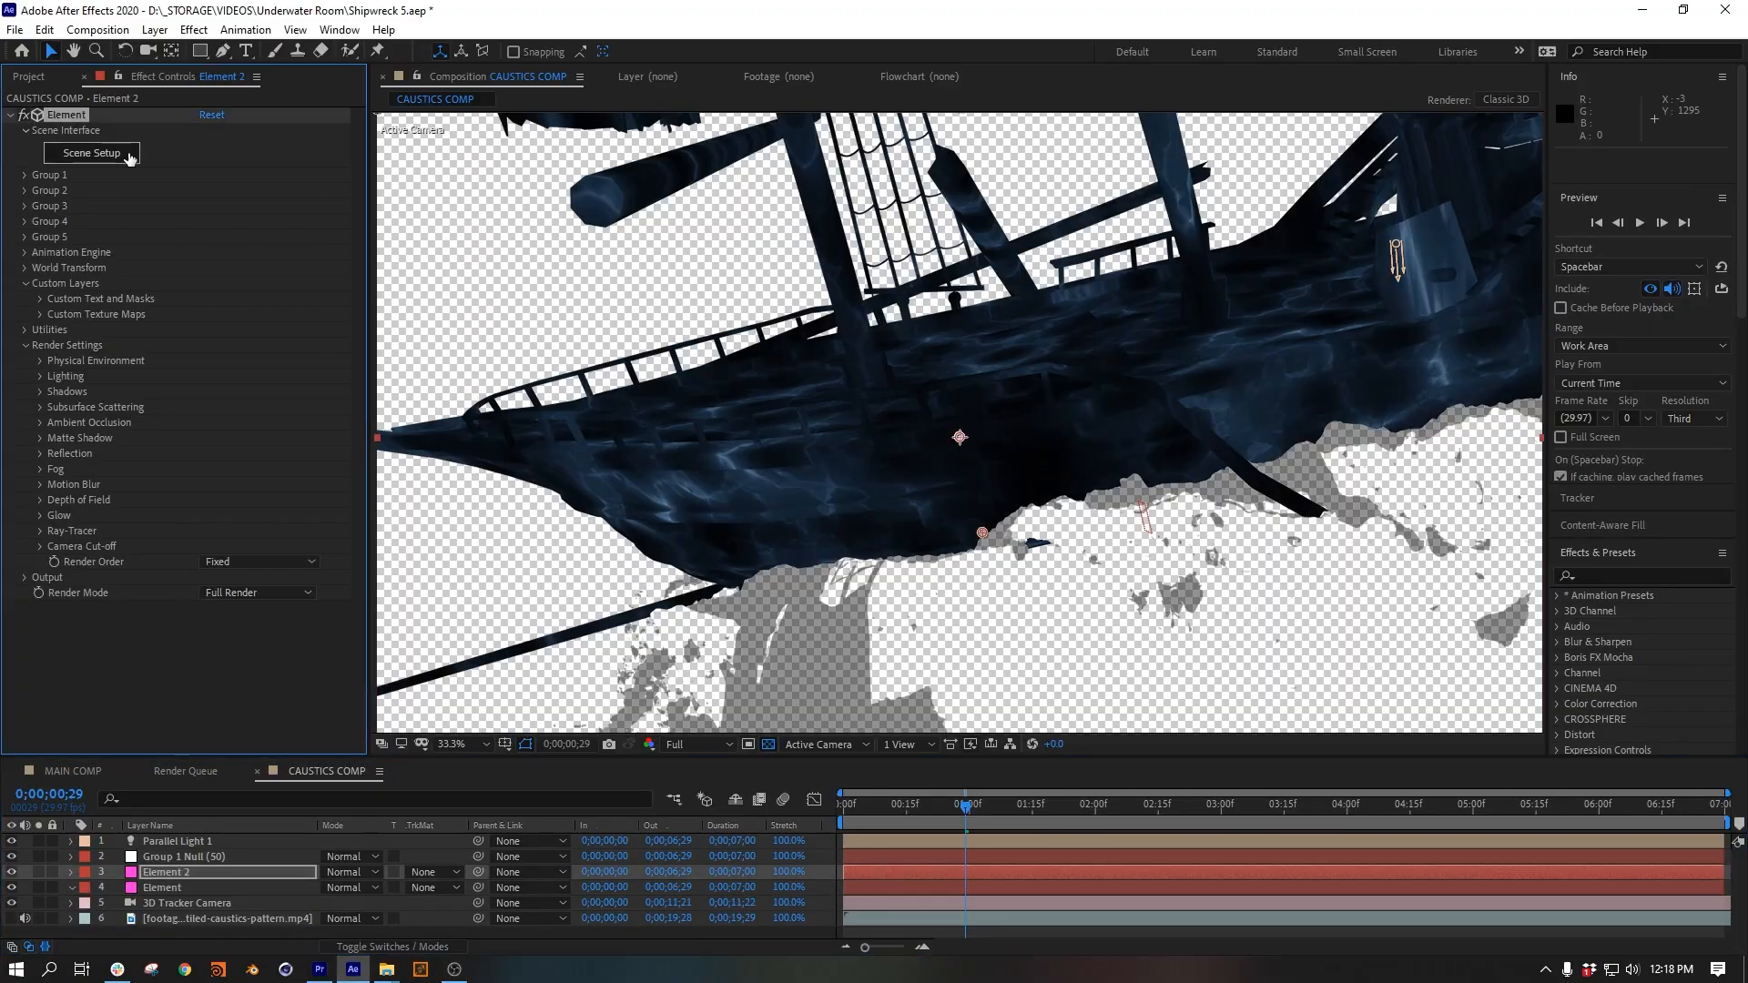
# Drop the Element 2 environment texture brightness to -100% in Scene Setup
pyautogui.click(91, 153)
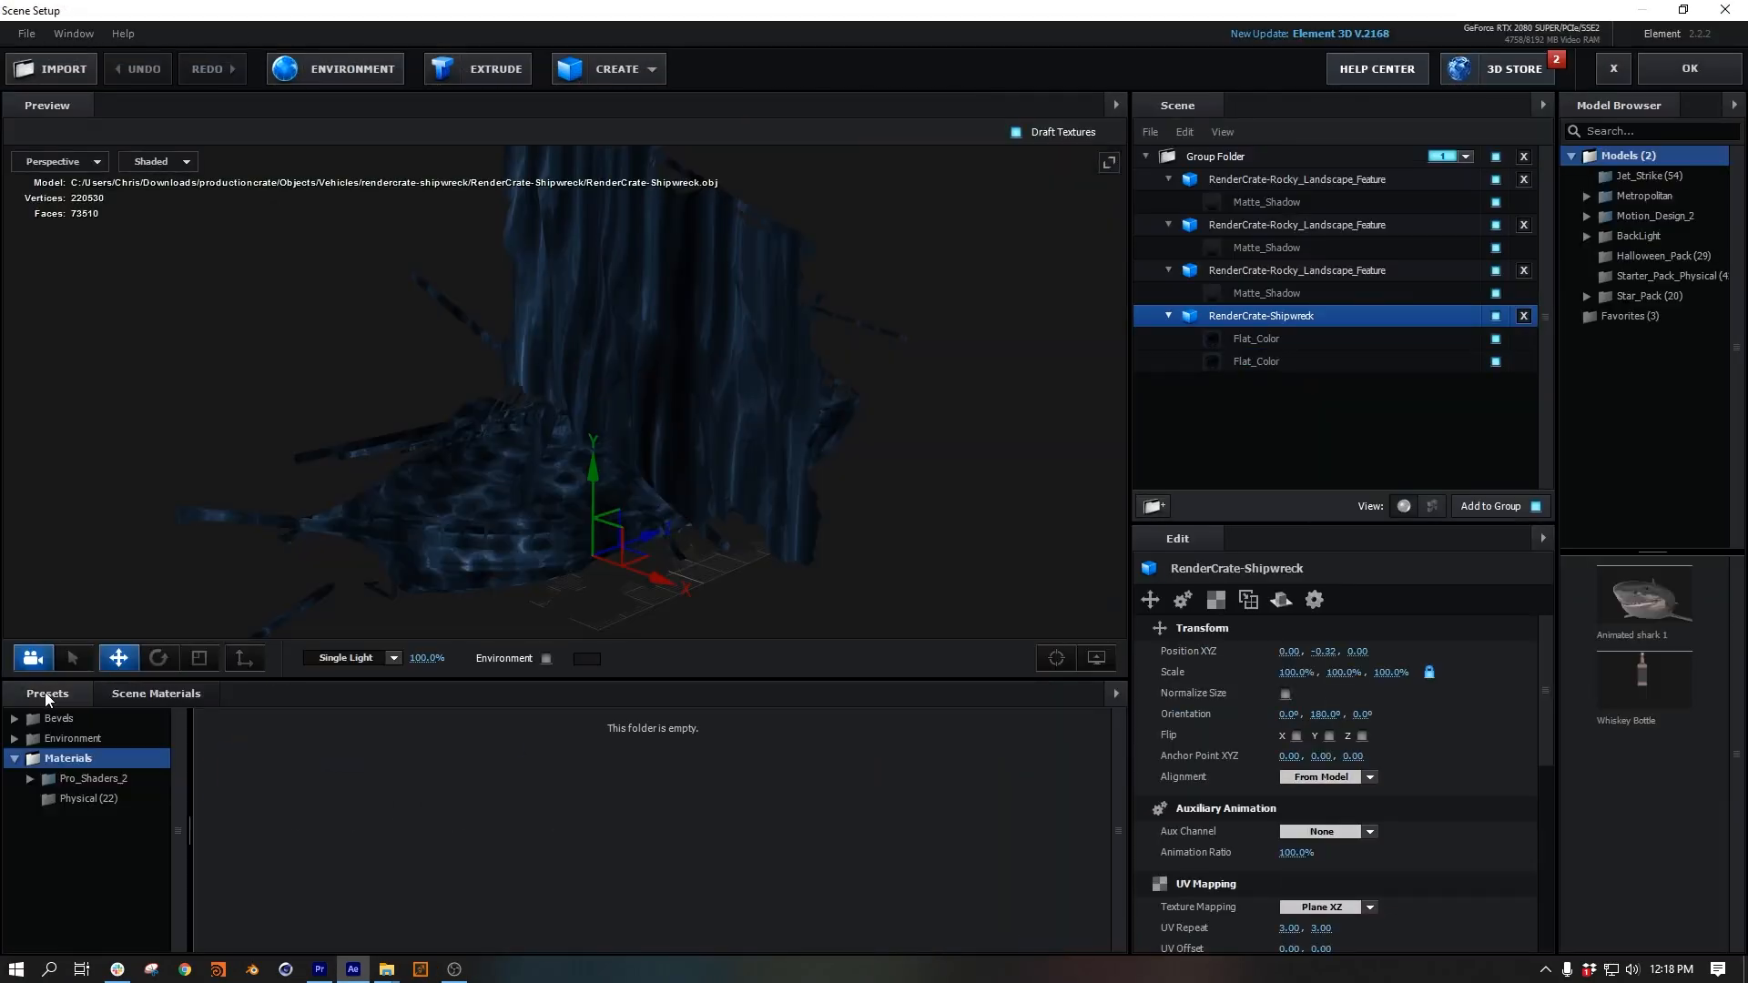
pyautogui.click(87, 798)
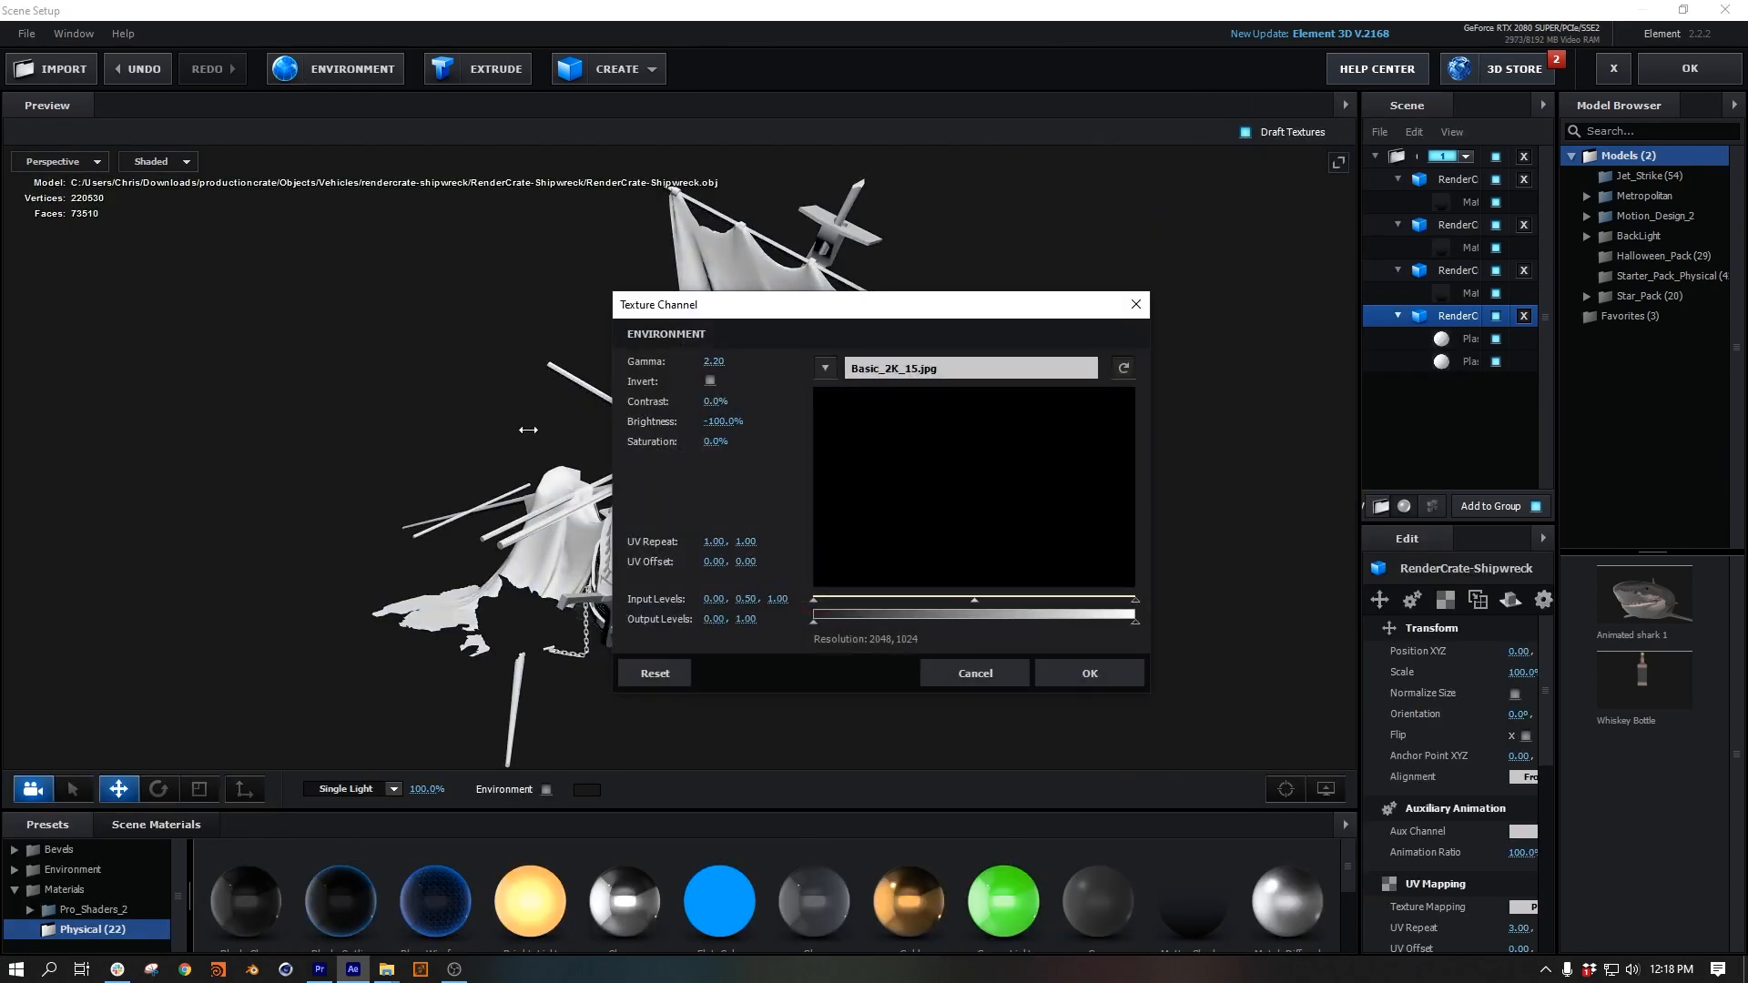
pyautogui.click(1088, 673)
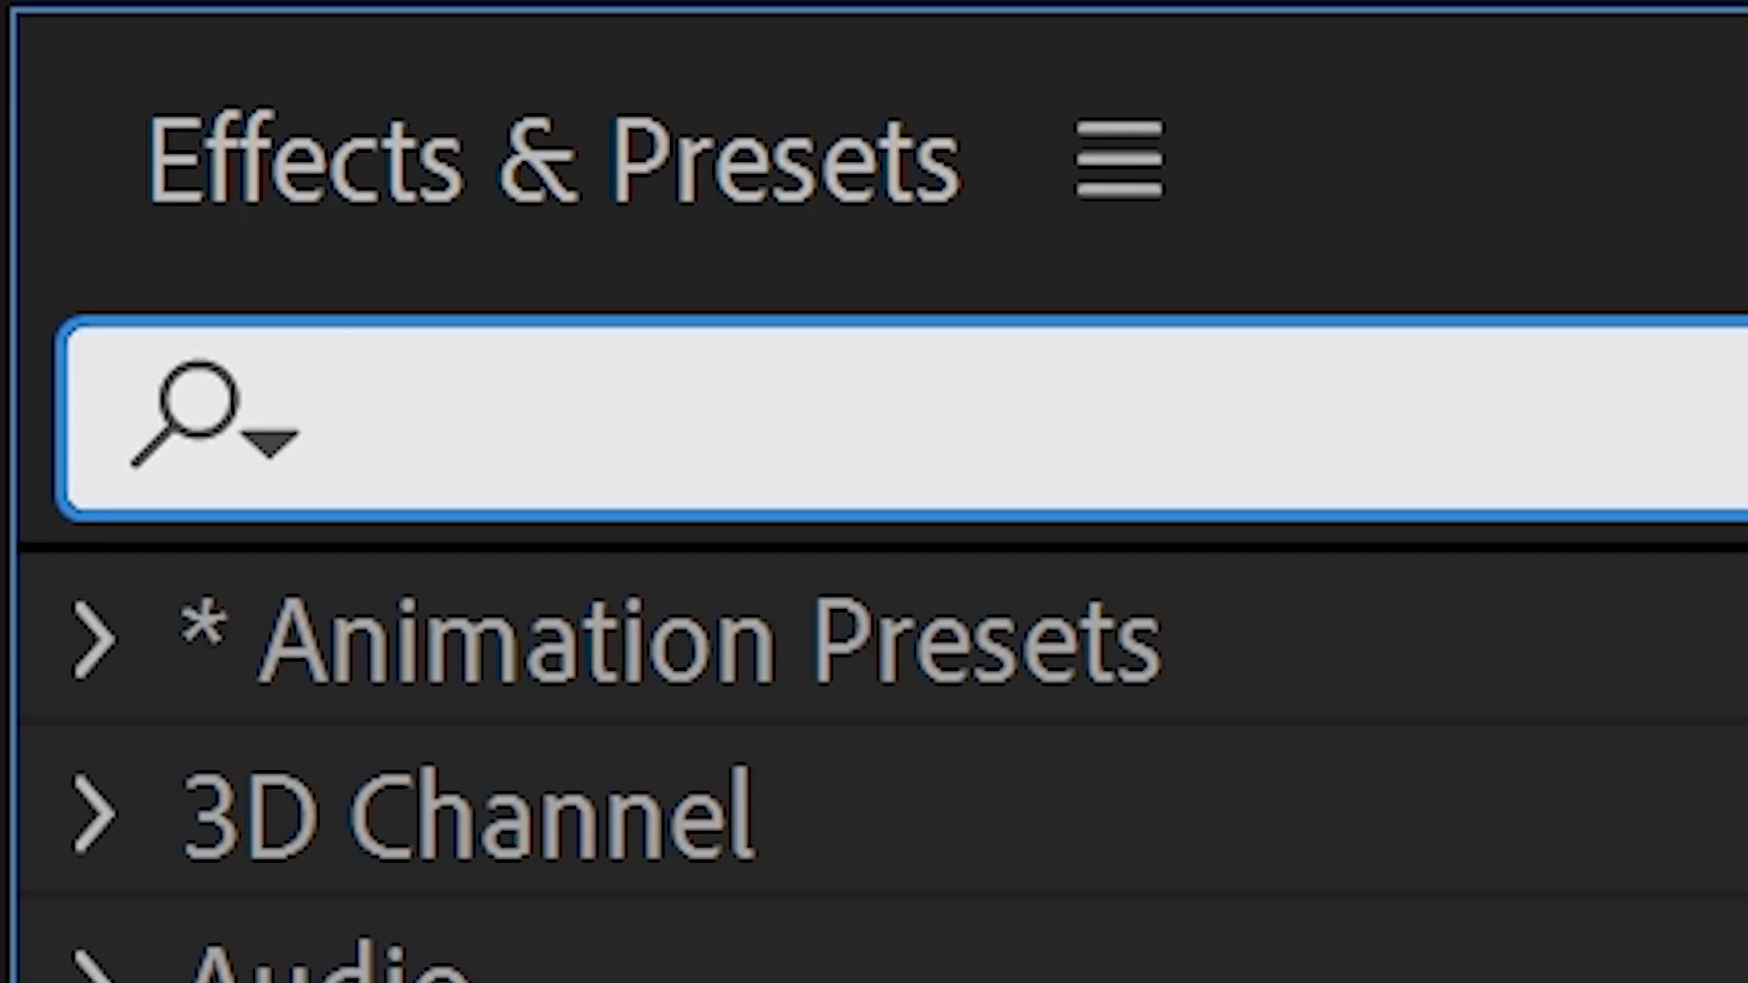
# Apply Solid Composite to Element 2 in Multiply mode, then tint the caustics with Tritone
pyautogui.write('Solid Composite')
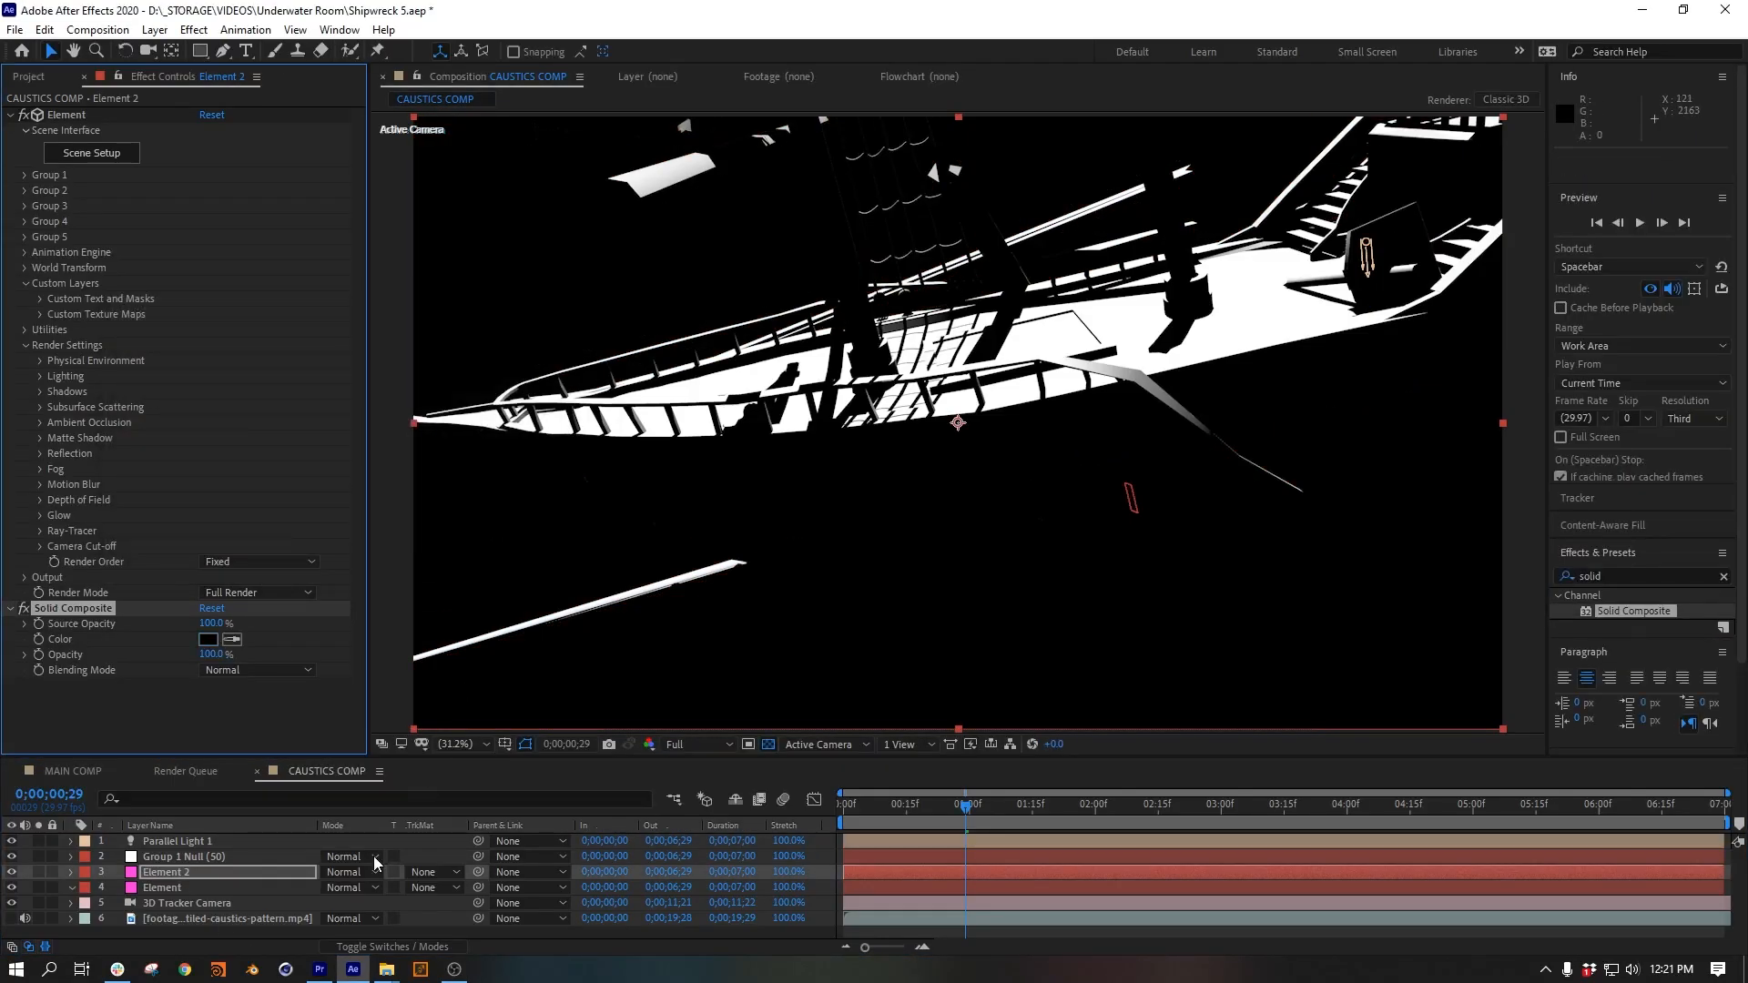
pyautogui.click(352, 872)
pyautogui.write('trit')
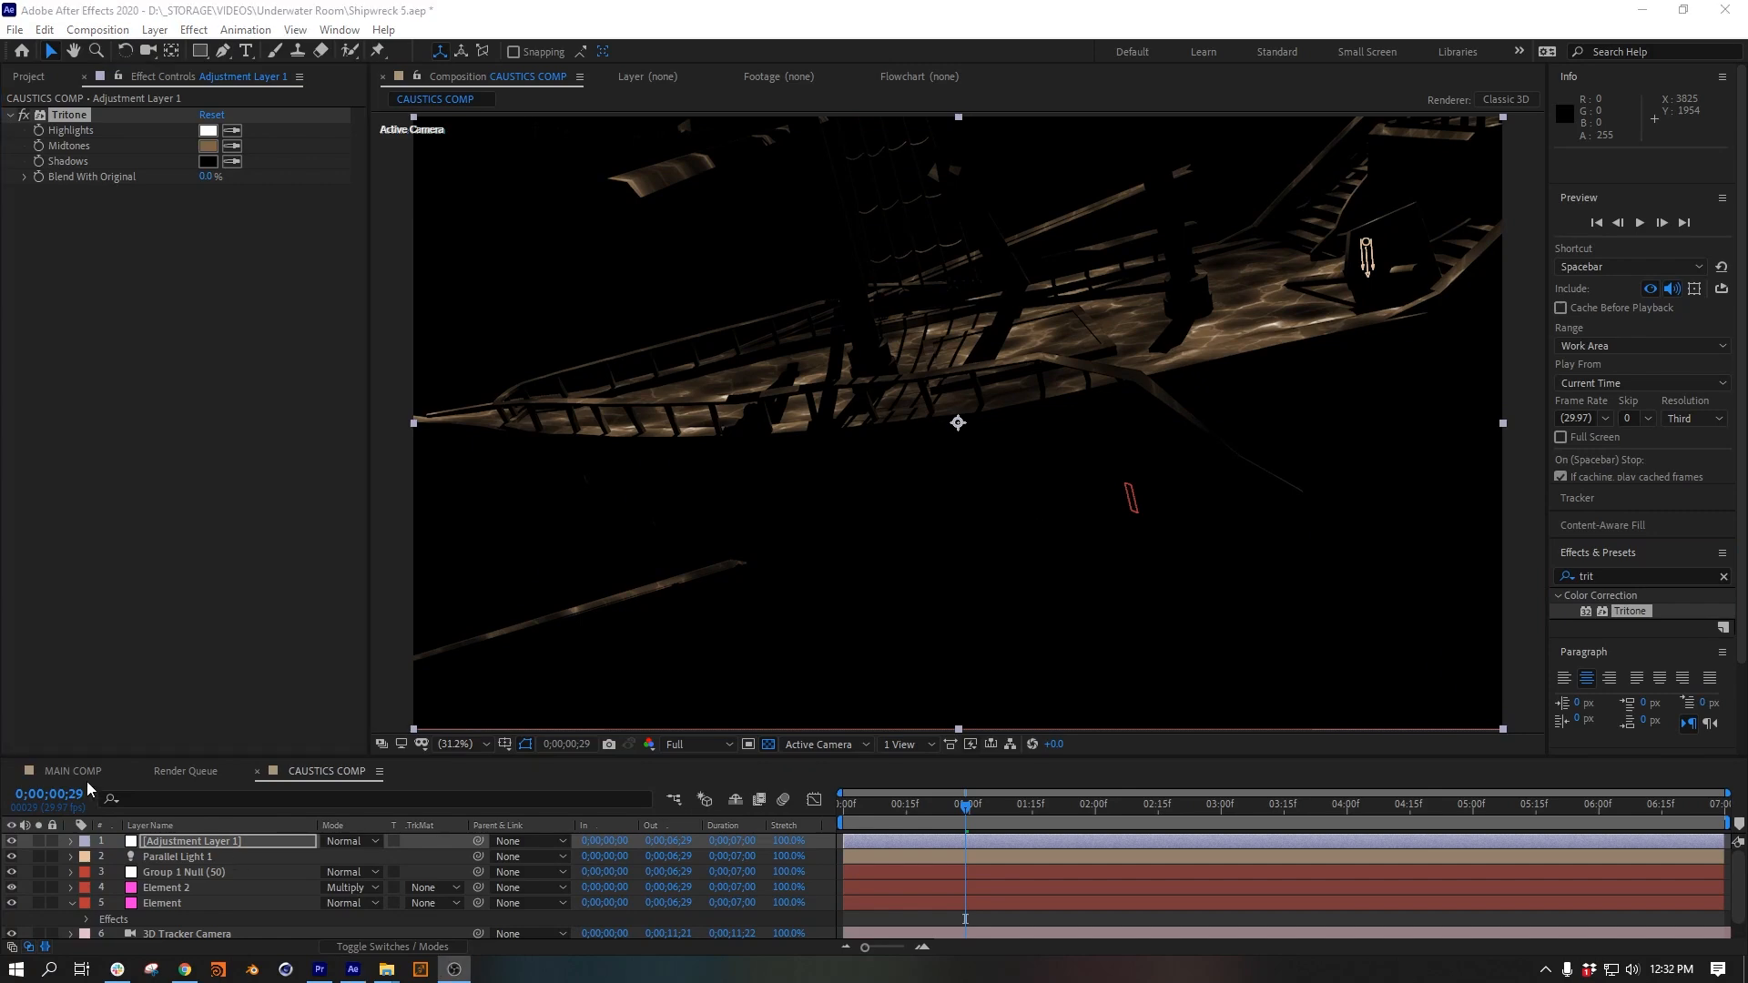
pyautogui.click(70, 771)
pyautogui.write('shine')
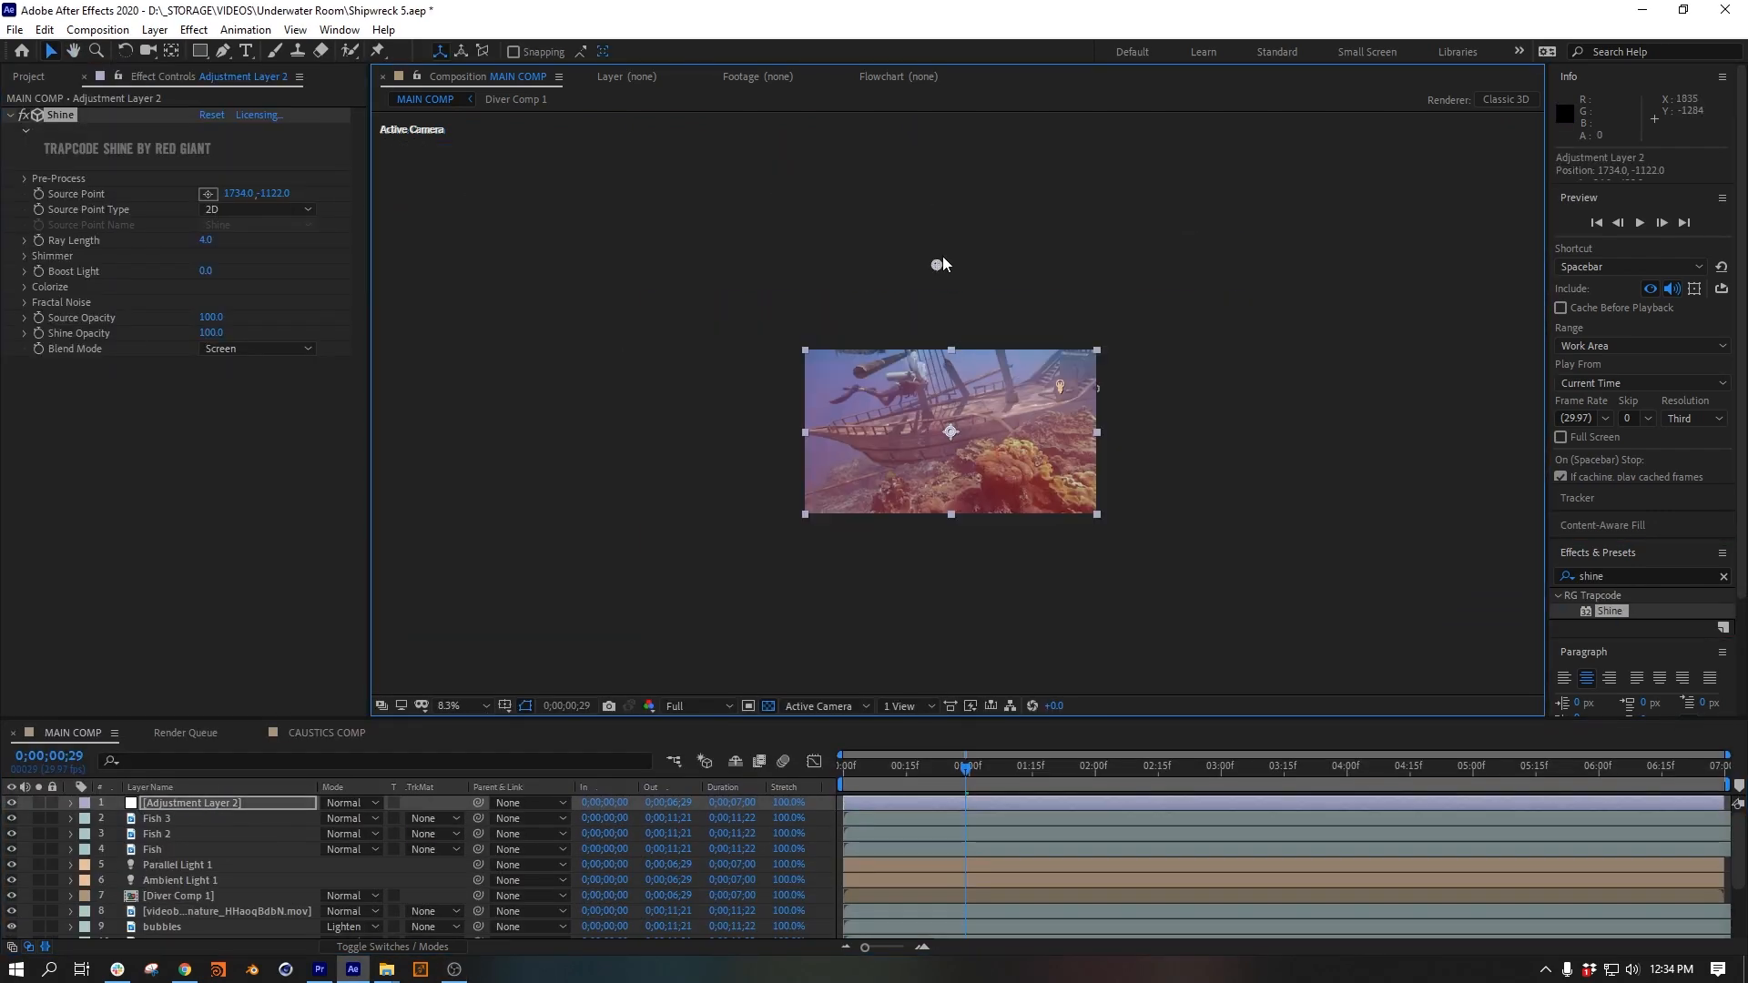
# Add uni.Heatwave and uni.Finisher to Adjustment Layer 2, then choose a Finisher filter
pyautogui.click(24, 255)
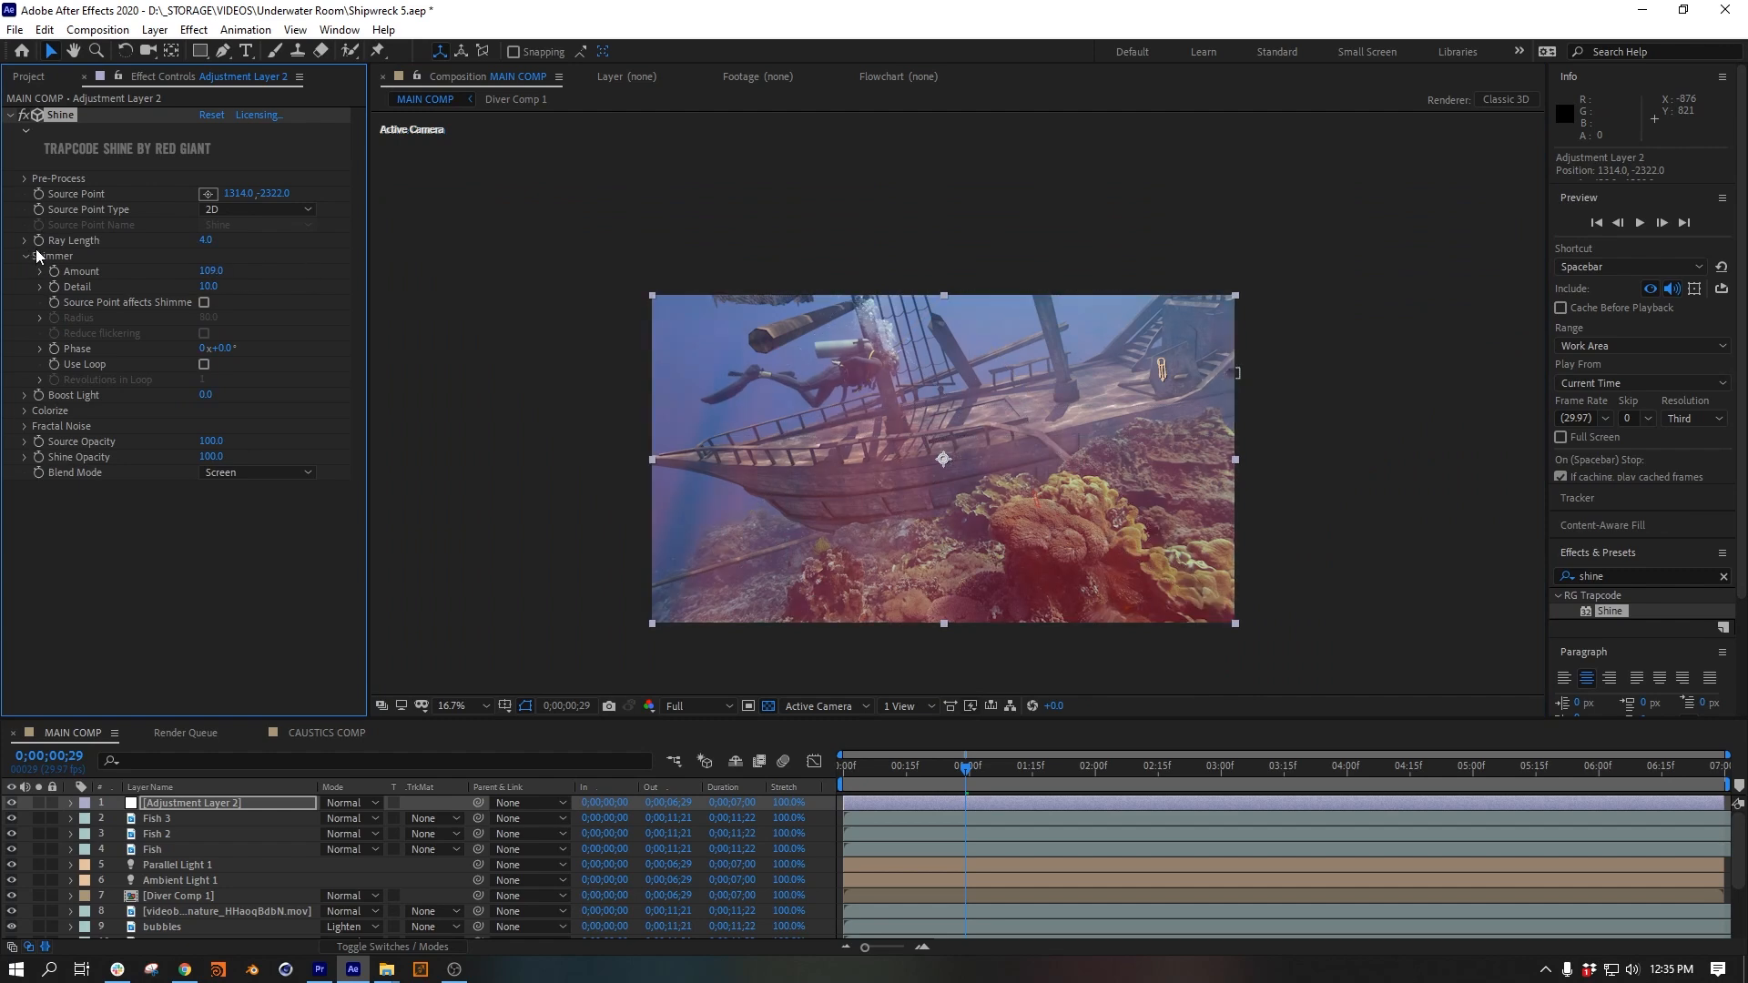
pyautogui.write('uni.')
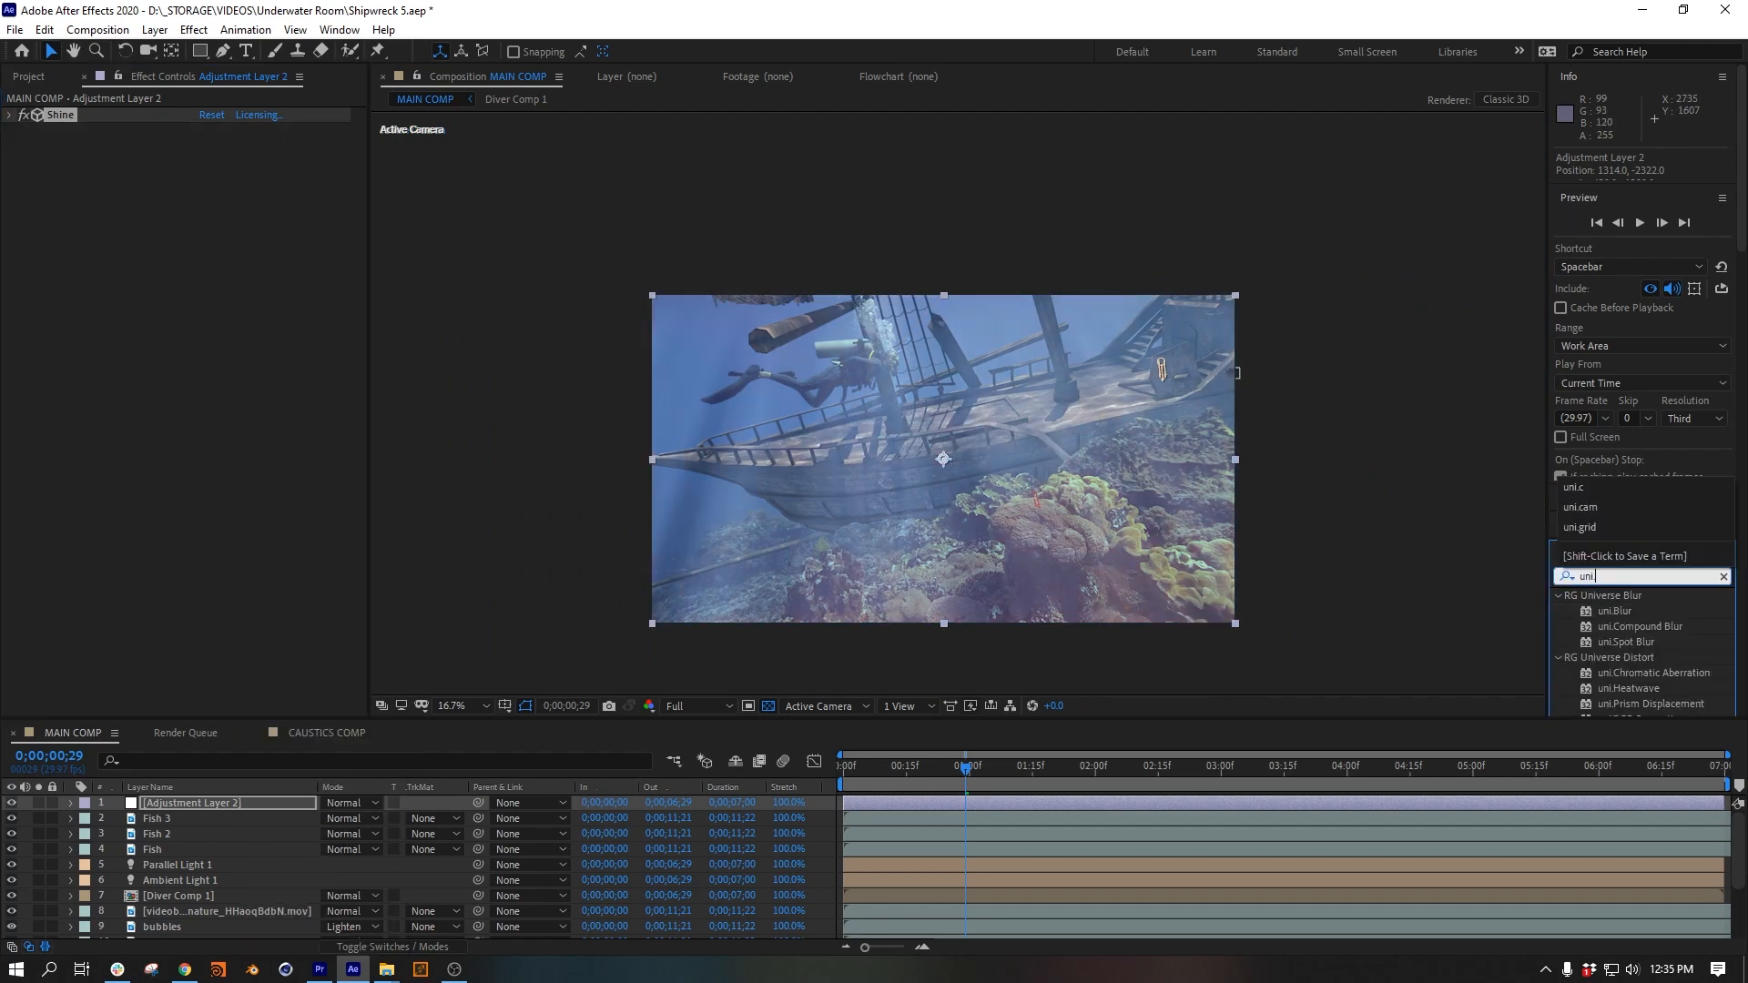
pyautogui.doubleClick(1635, 688)
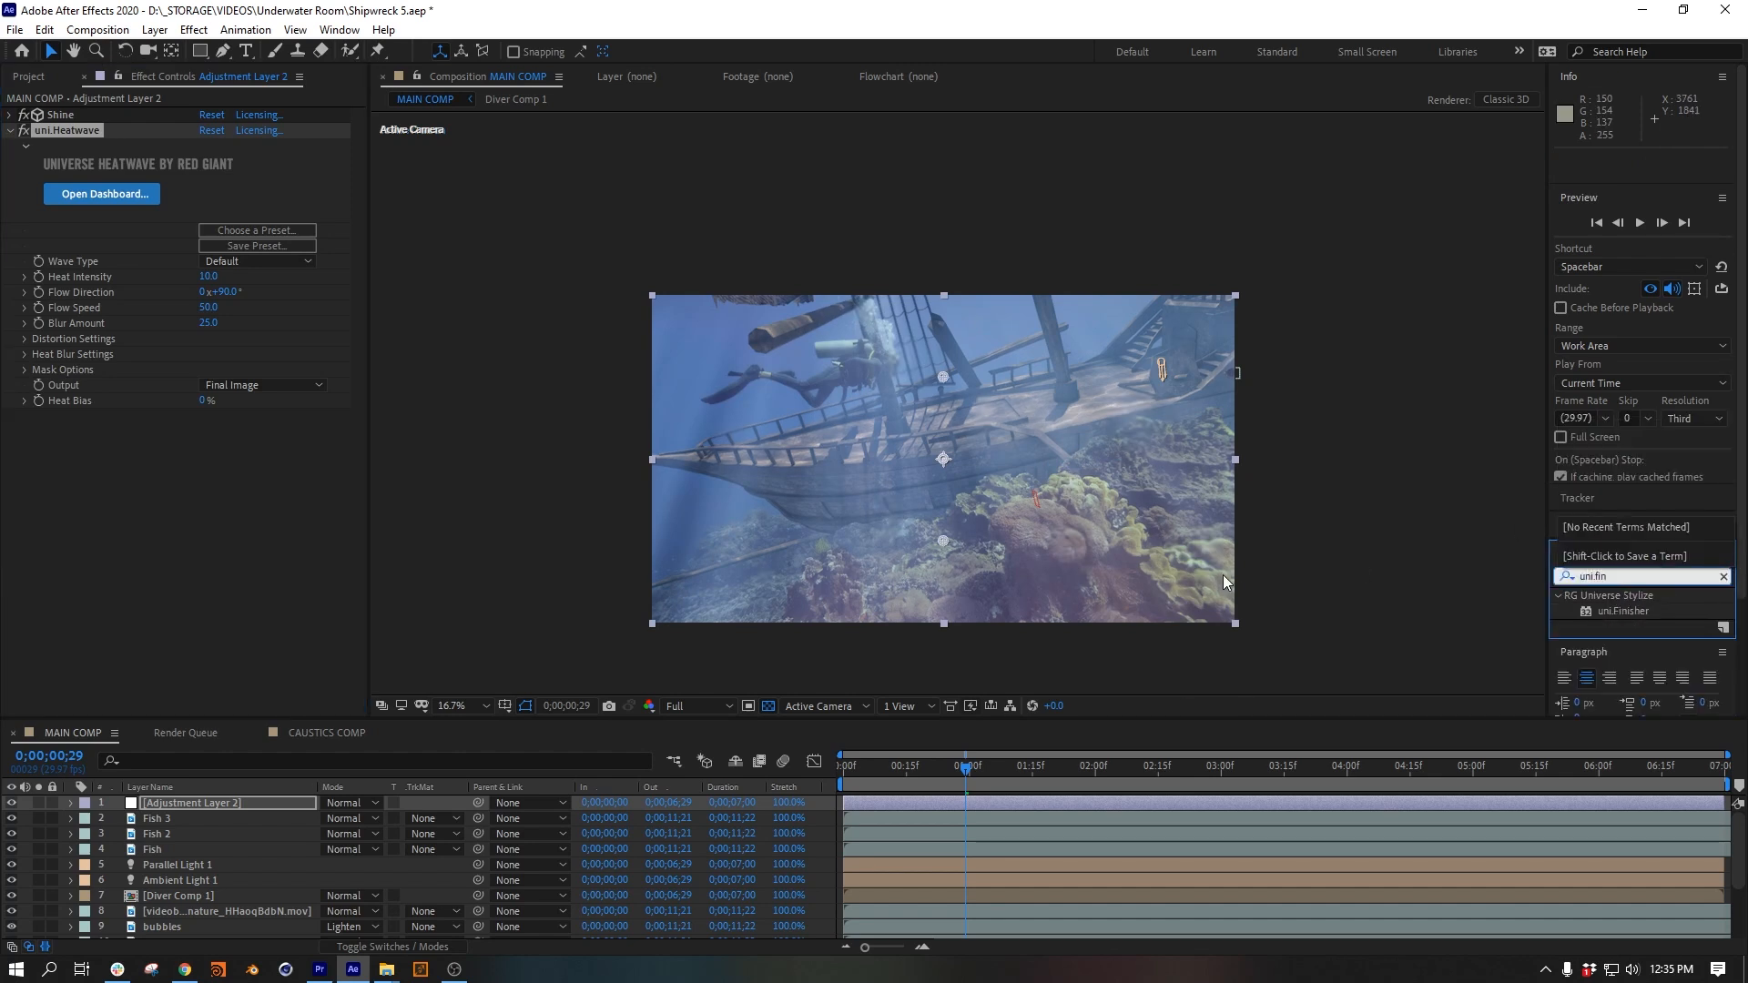
pyautogui.click(262, 623)
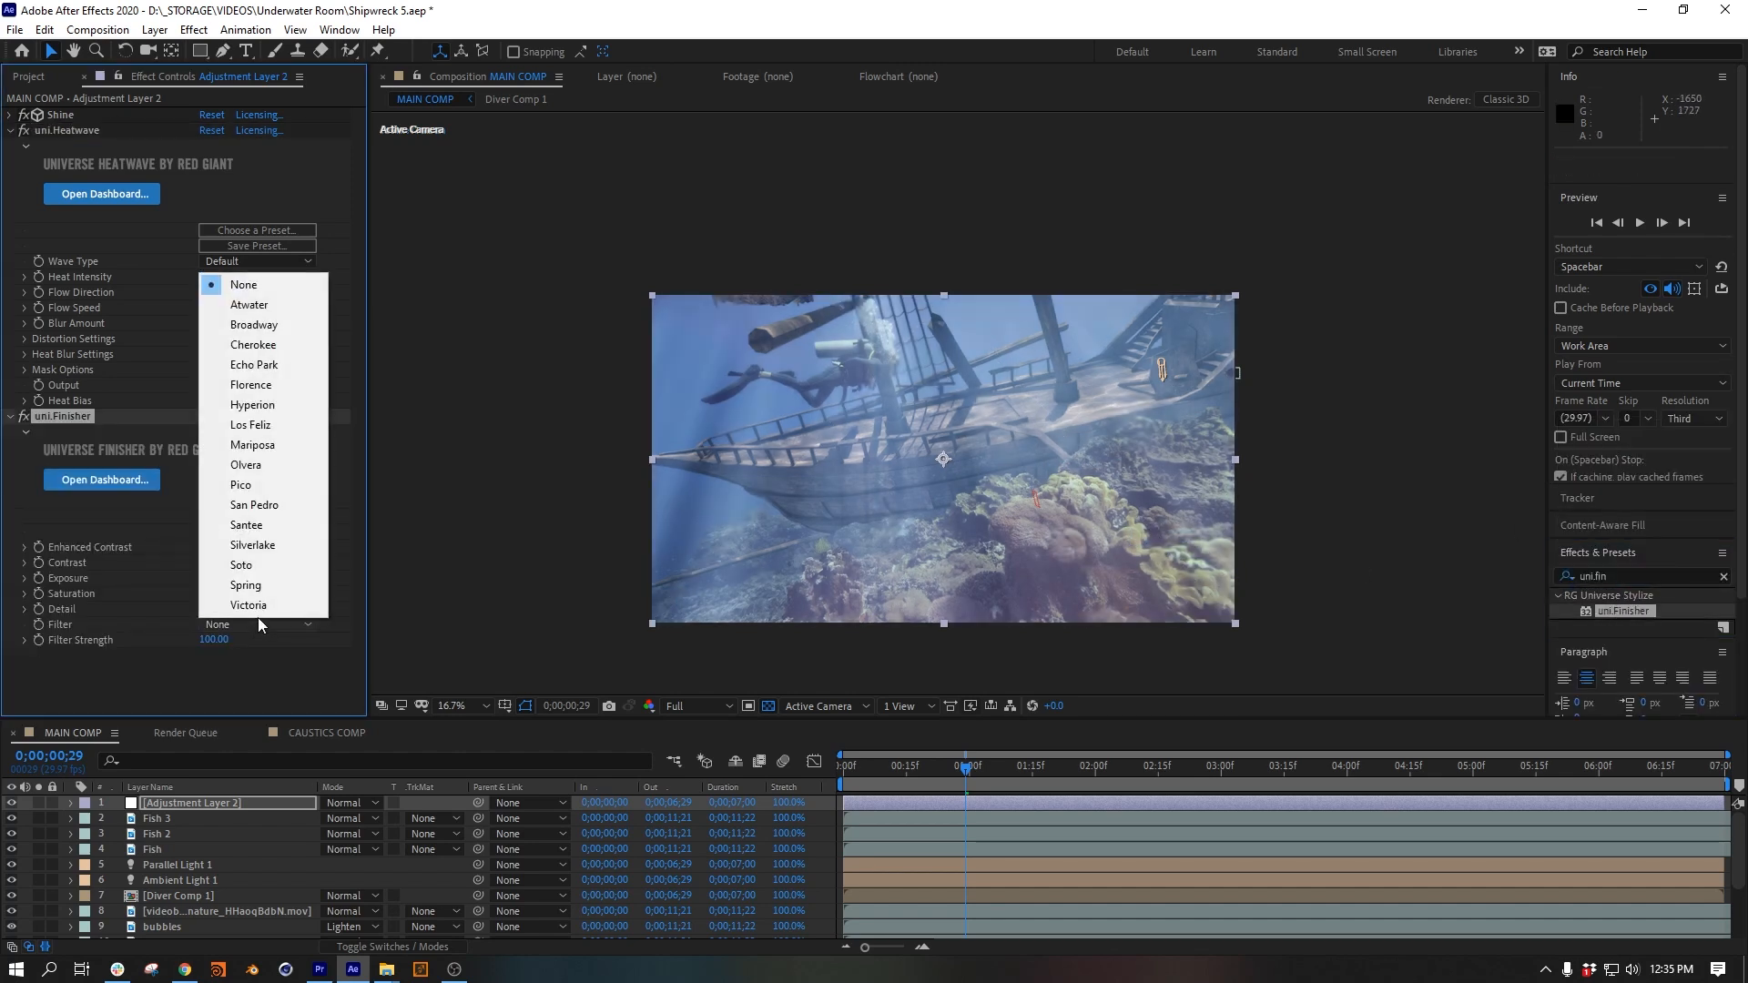